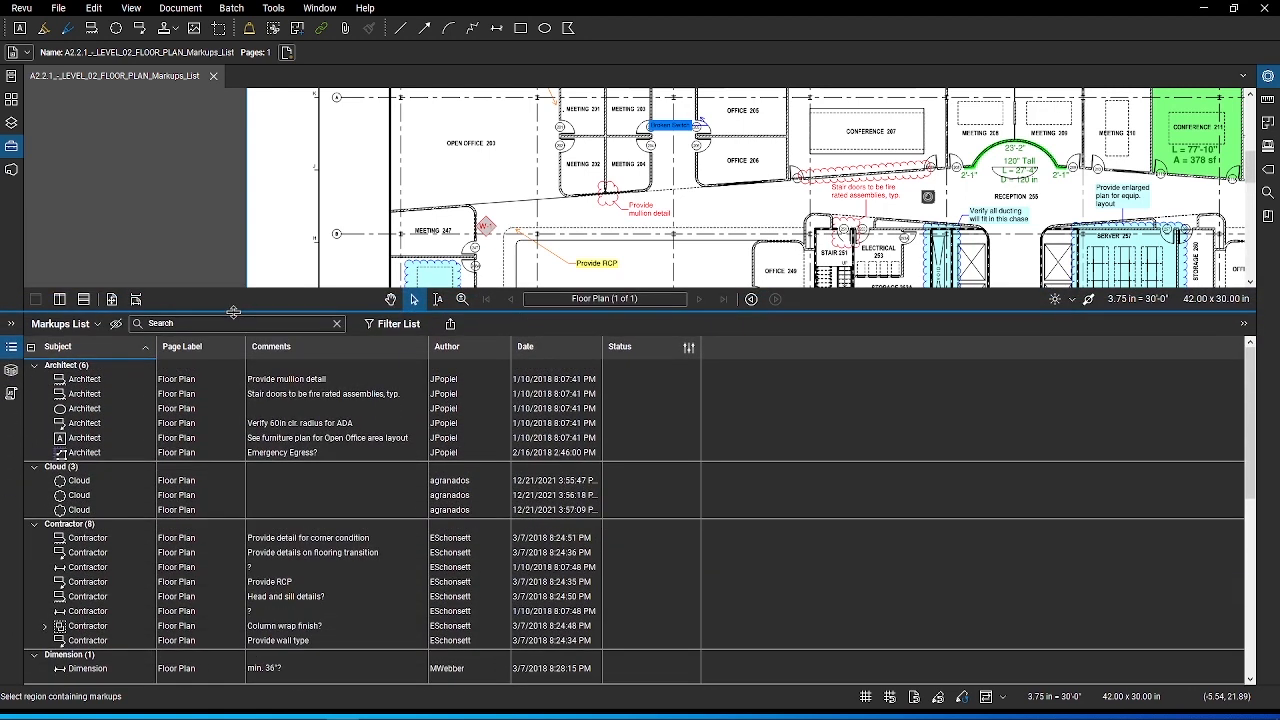
mouse_move(241, 311)
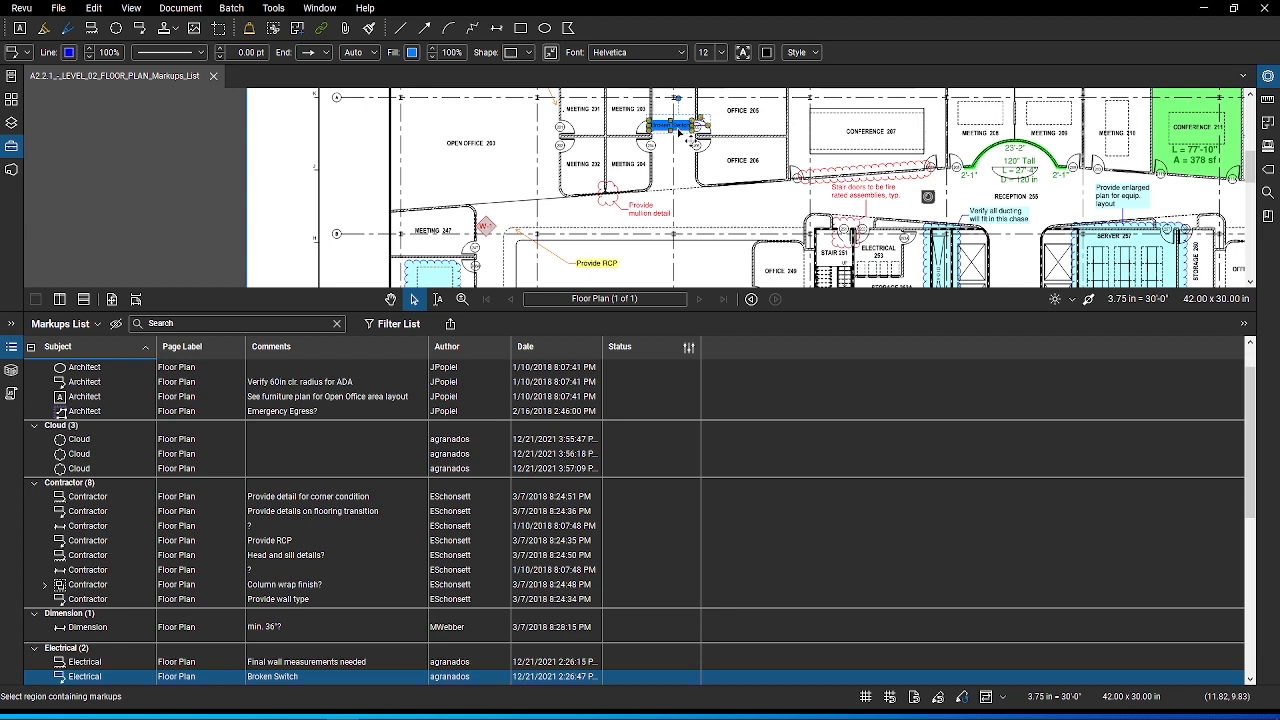
mouse_move(680, 204)
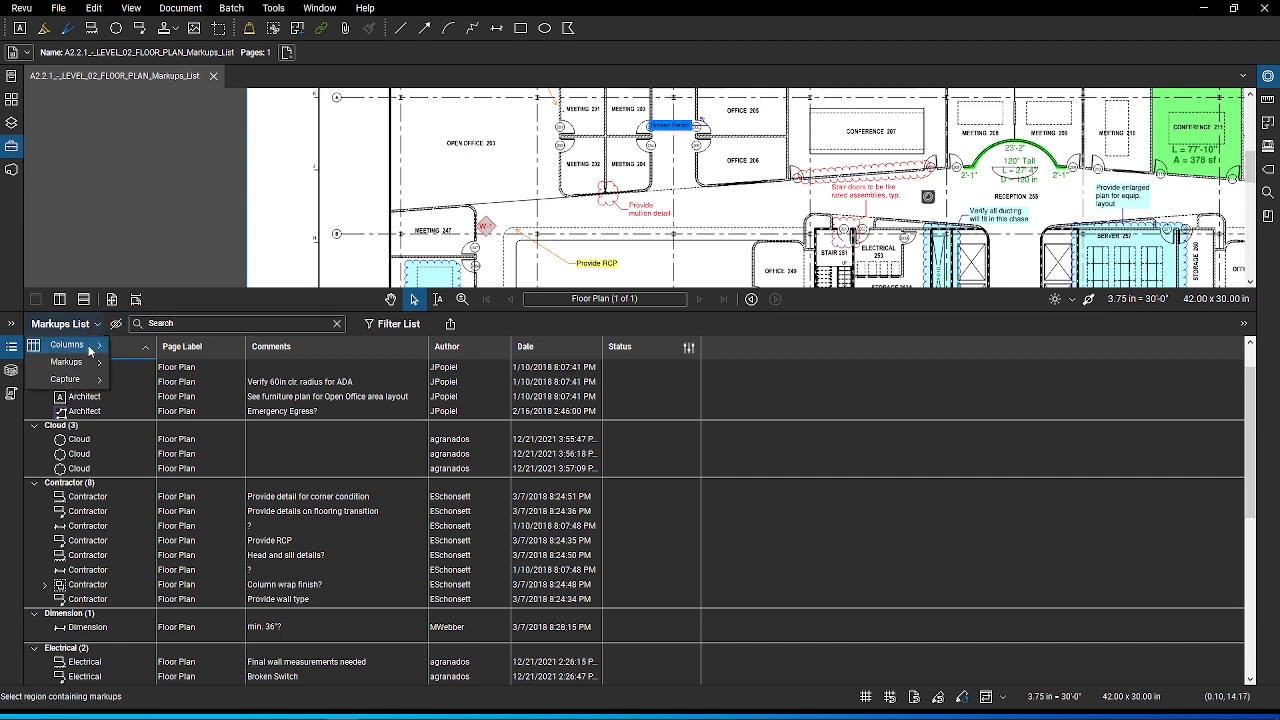
- Uncheck the Status column and drag the Author column ahead of Comments
left_click(67, 344)
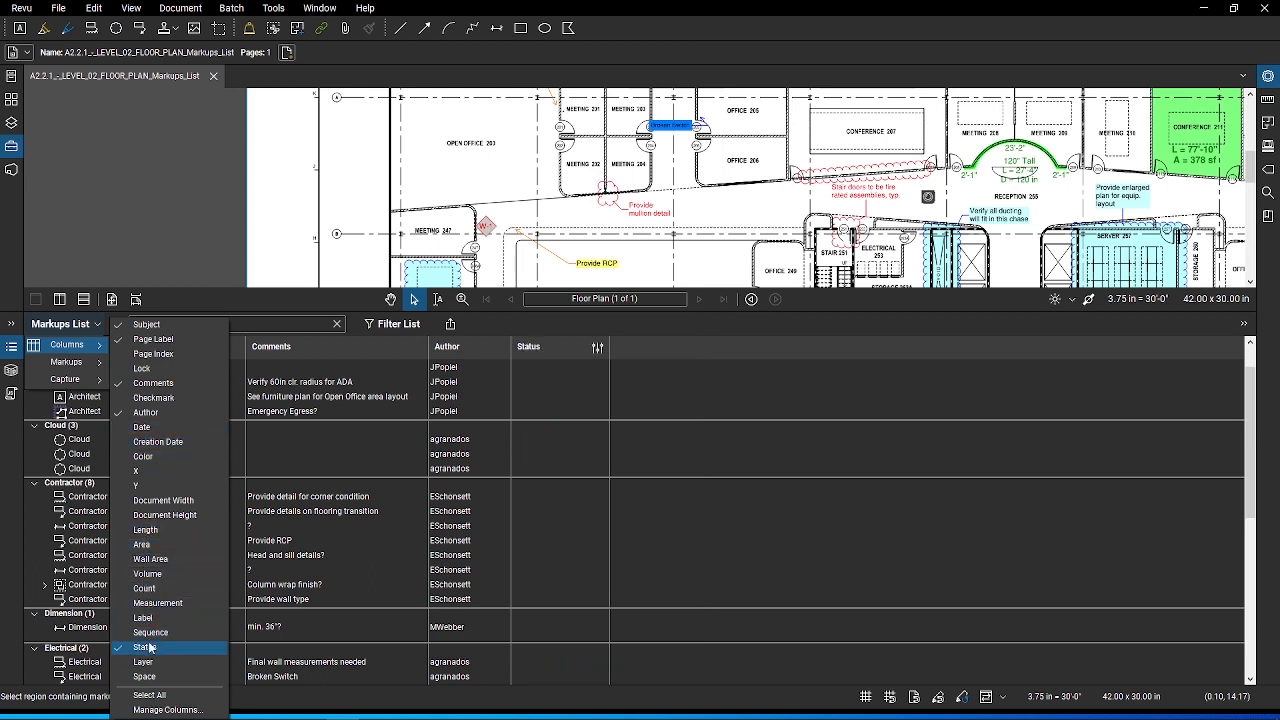
left_click(153, 339)
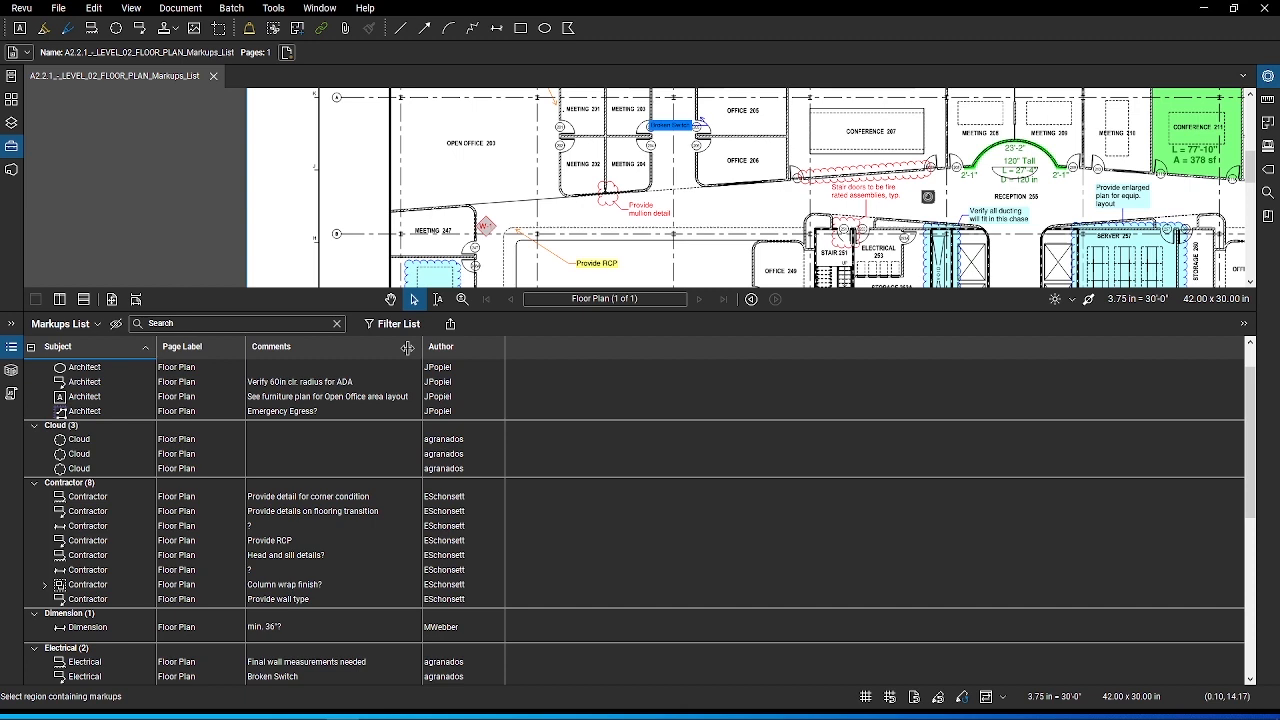
left_click_drag(408, 349, 452, 352)
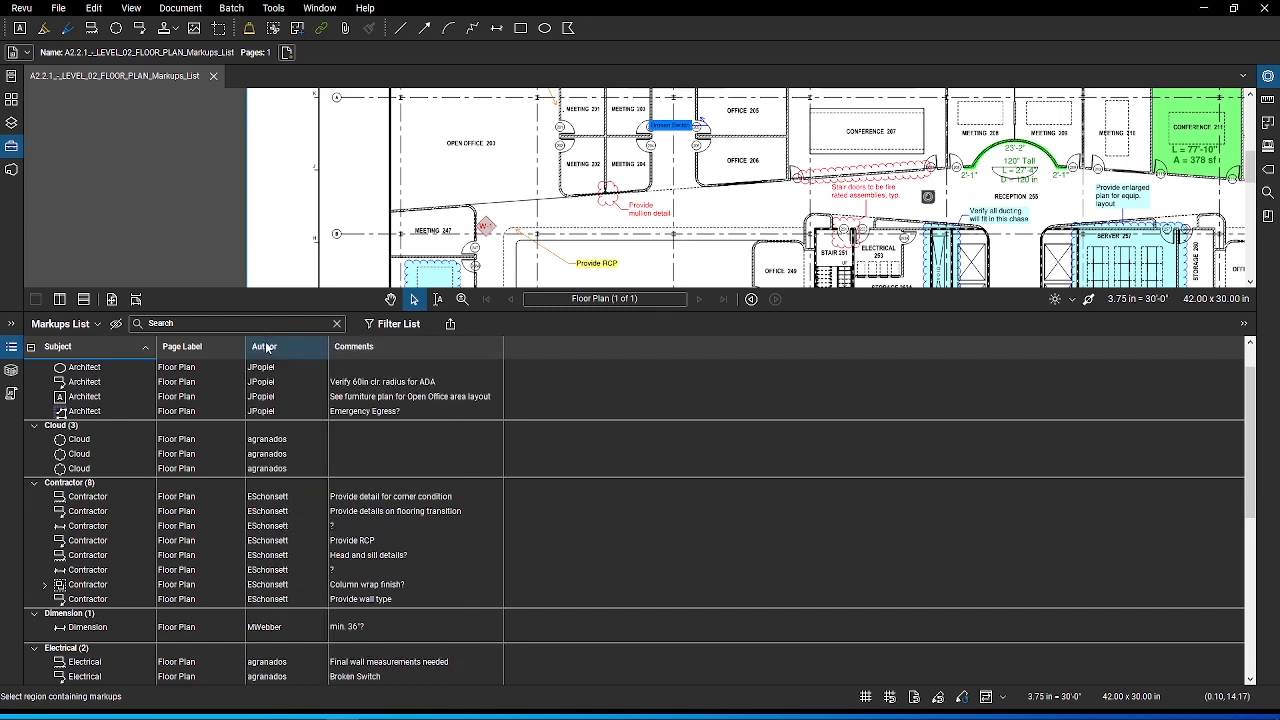
mouse_move(283, 349)
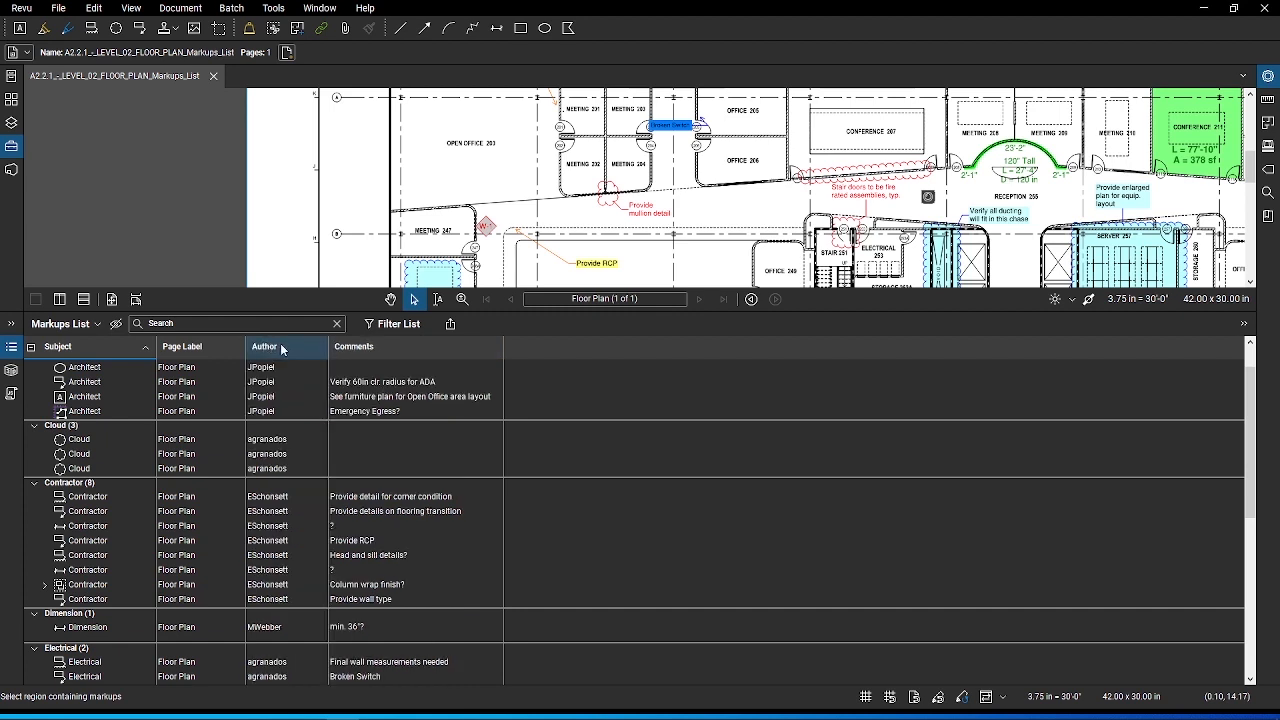
- Sort the markups list by the Comments column, then regroup it by Subject
left_click(355, 346)
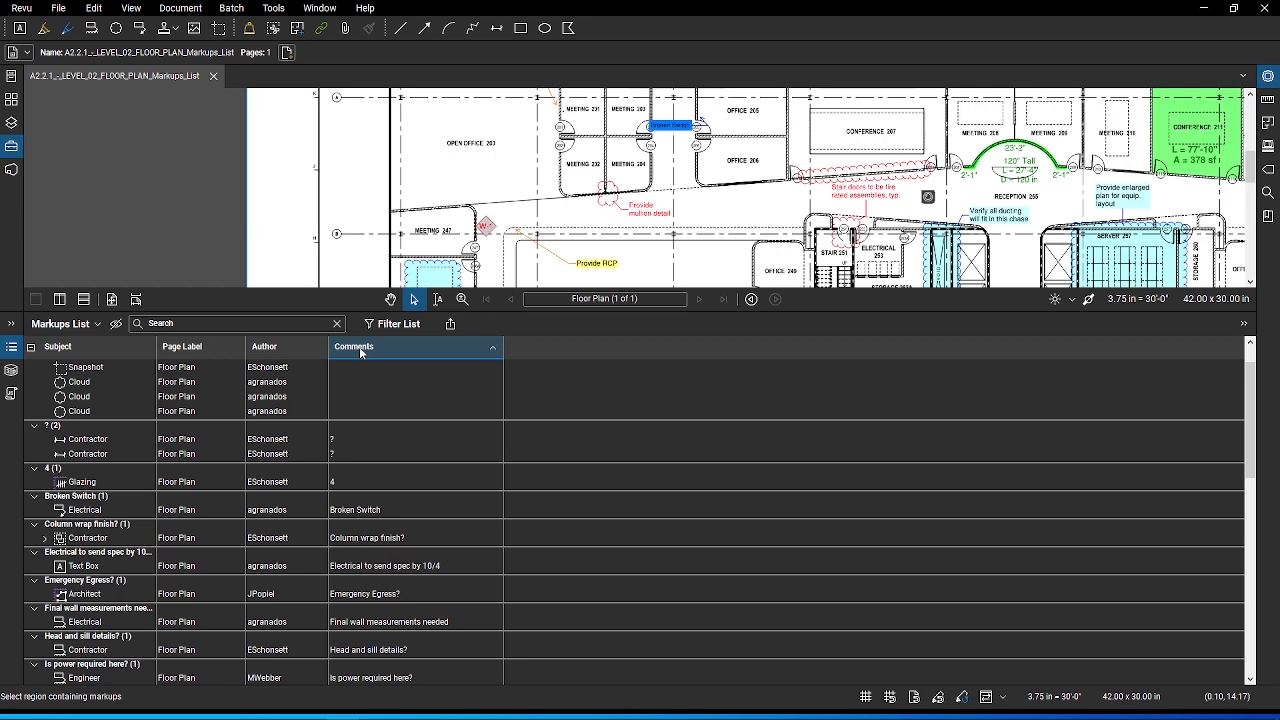
left_click(58, 347)
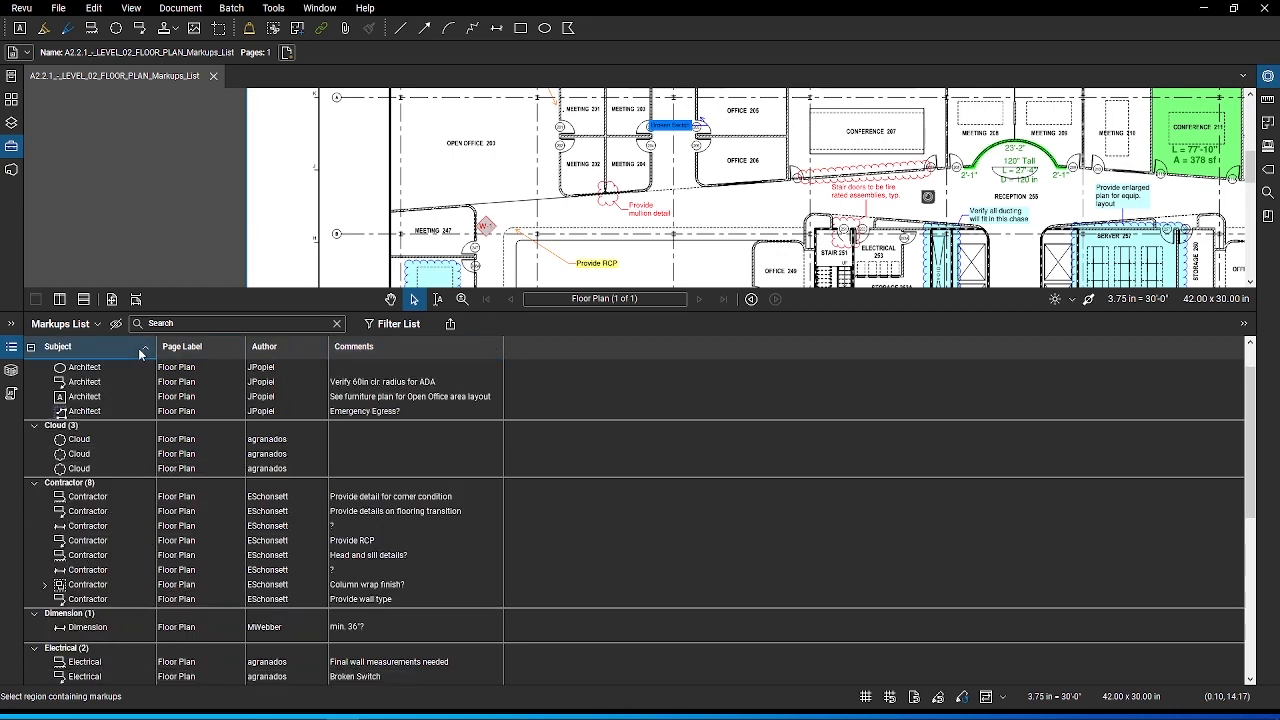
scroll("down", 3)
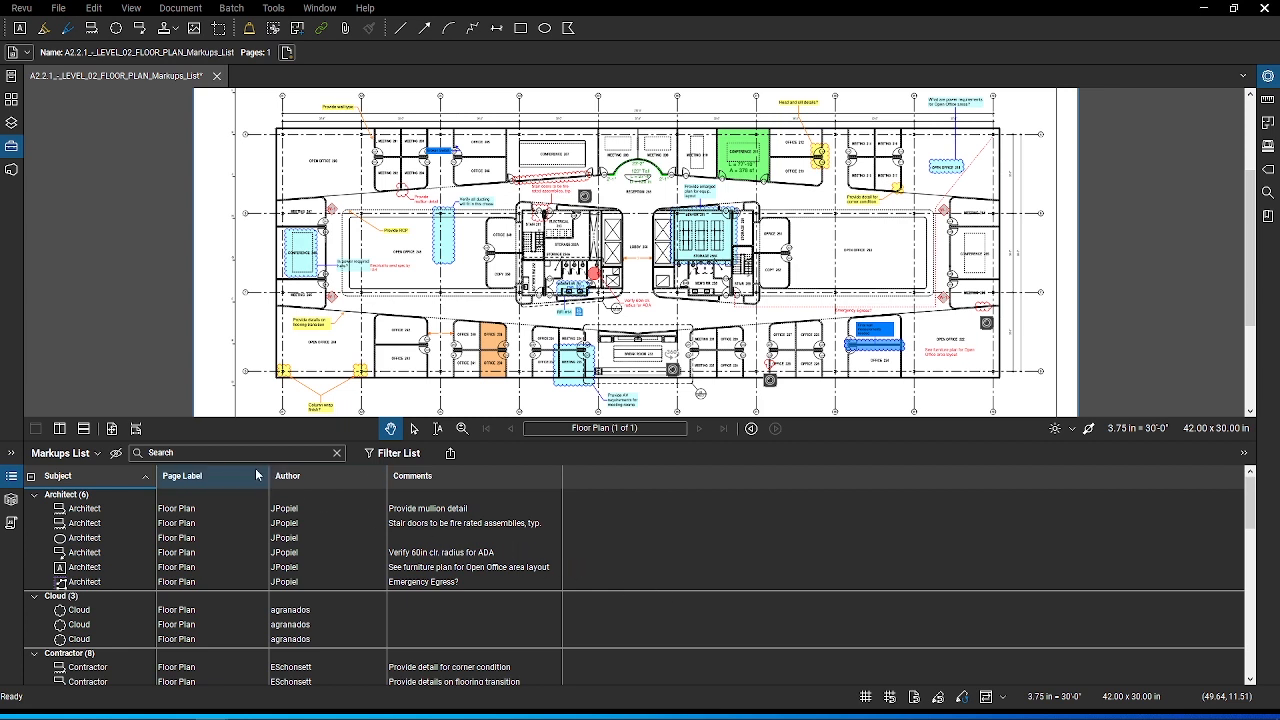
- Search the markups list for 'Electrical', clear the search, and hide all markups
left_click(238, 453)
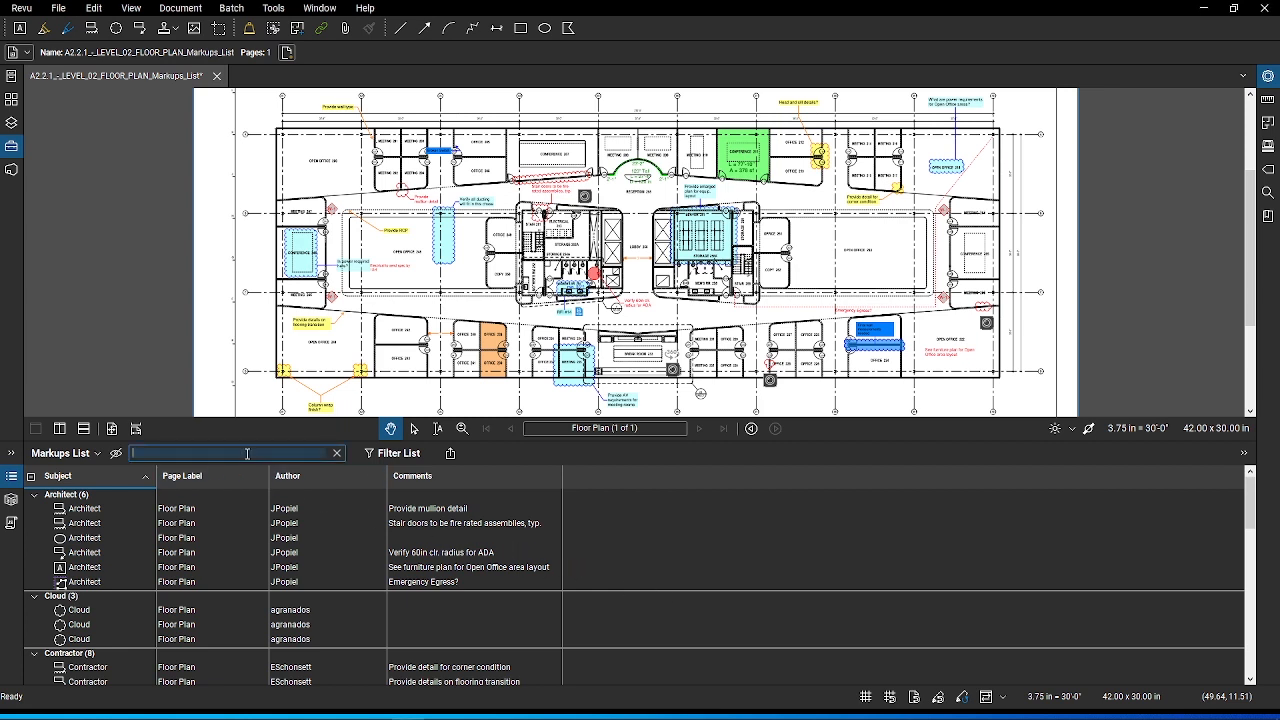
type("Electrical")
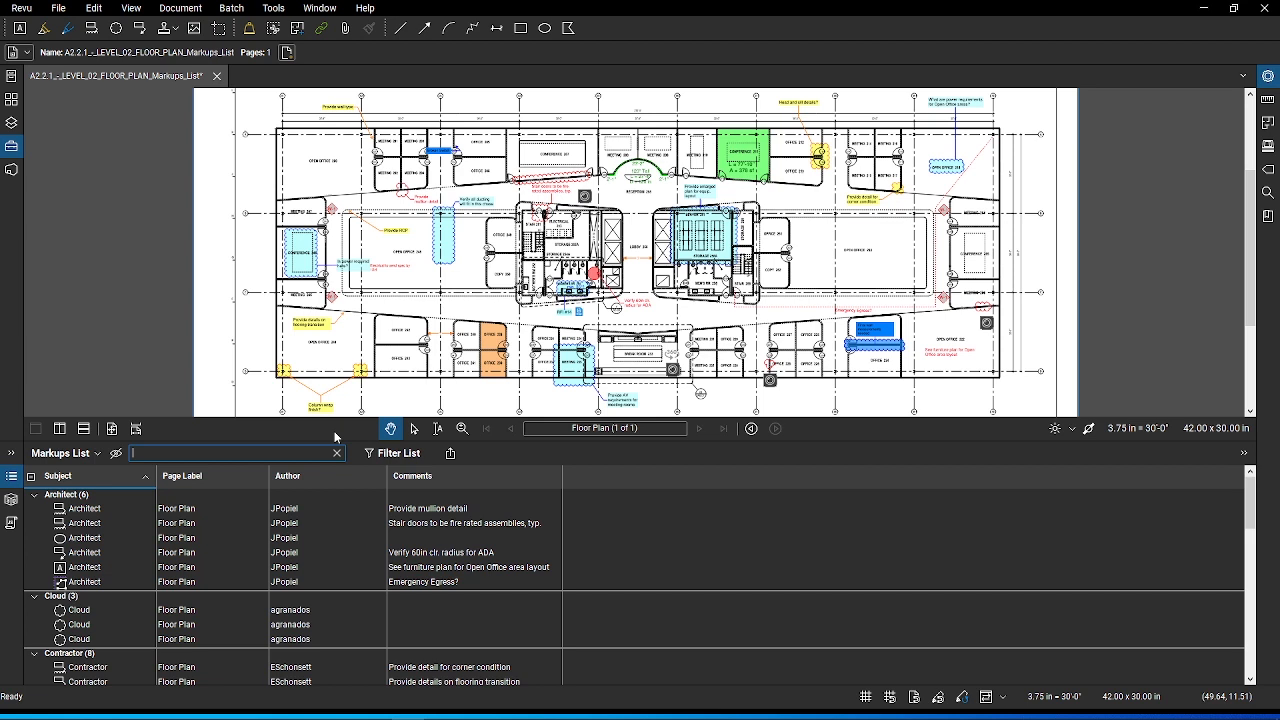
left_click(230, 453)
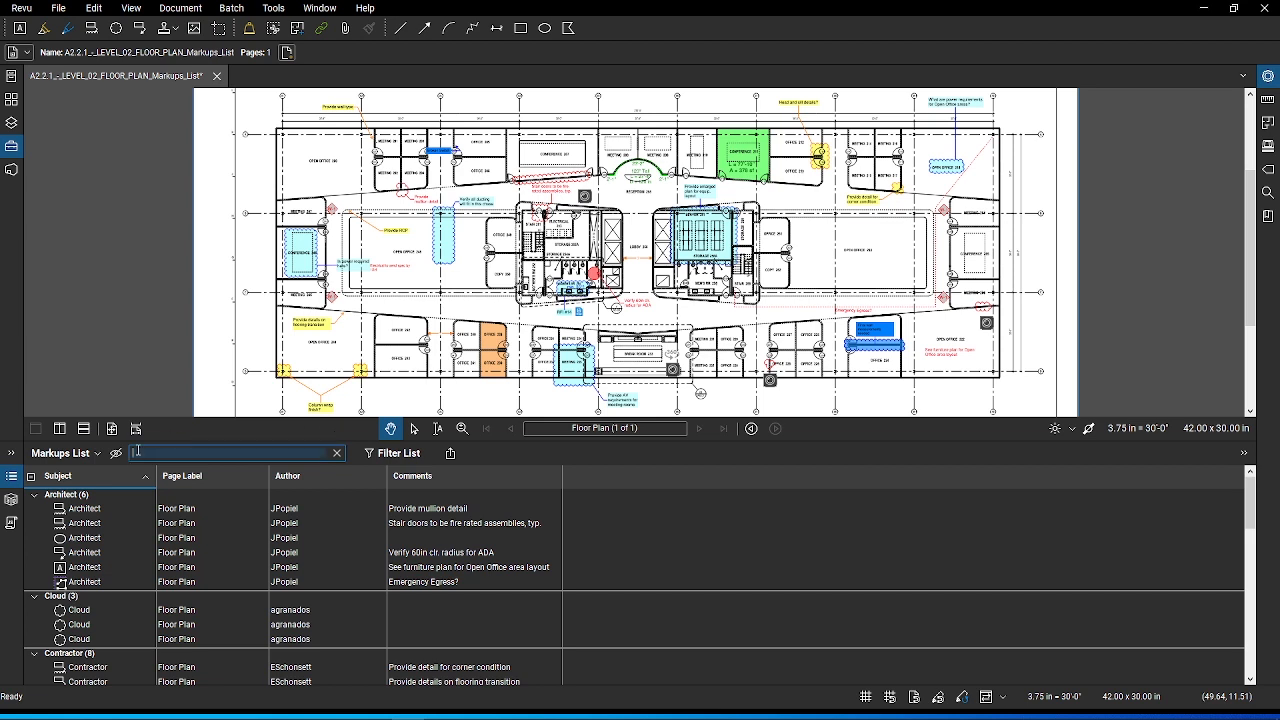
left_click(115, 453)
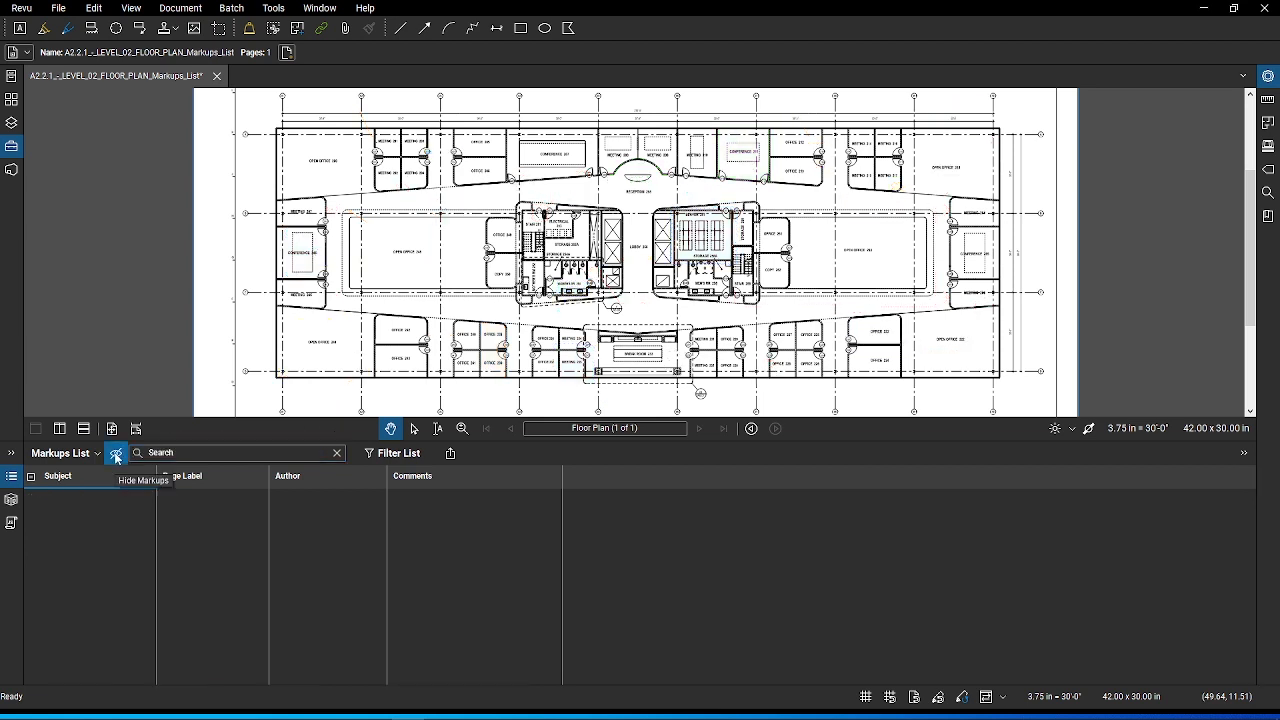
- Toggle Hide Markups off so the plan and list show markups again
left_click(116, 456)
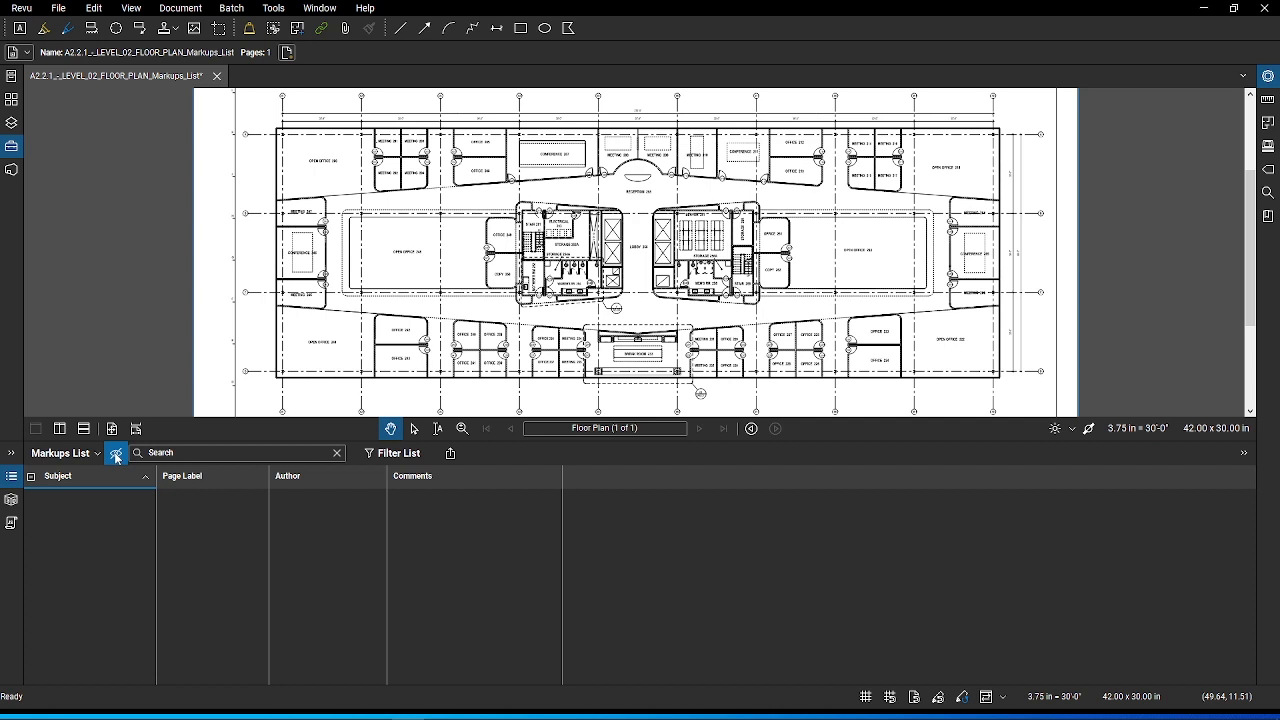
left_click(116, 453)
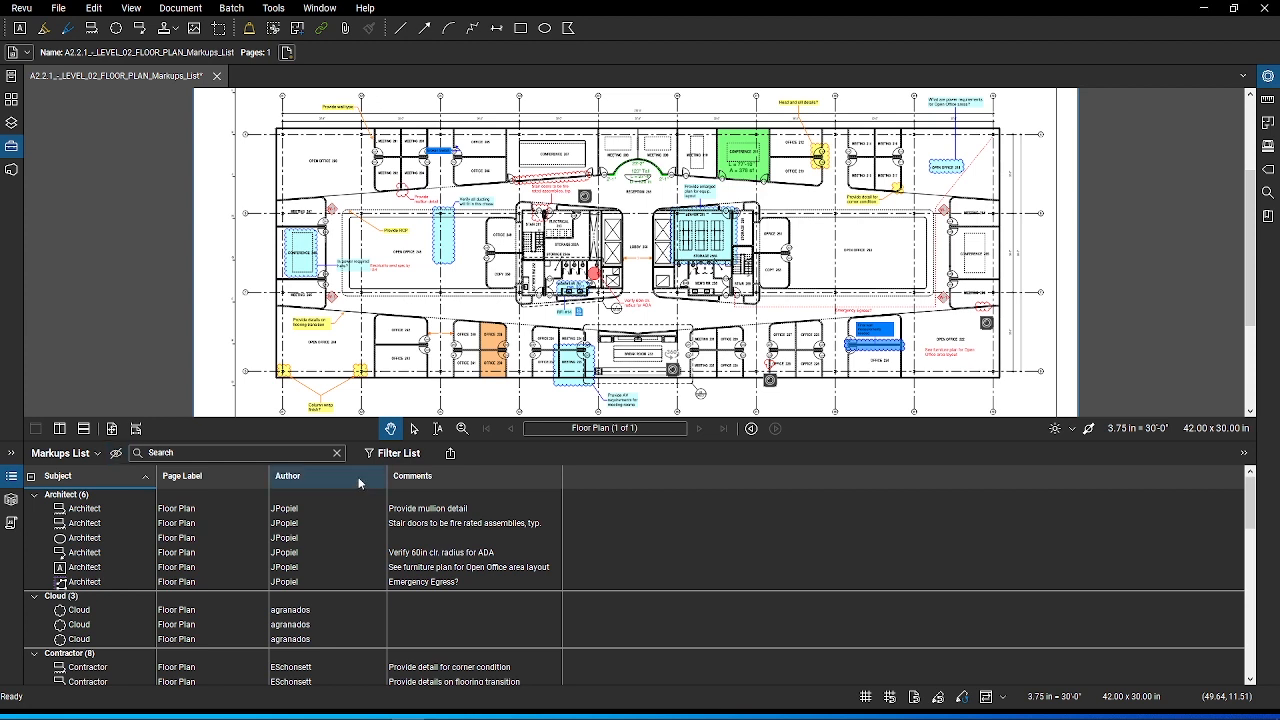
- Enable list filtering and set the Subject filter to Engineer
left_click(395, 453)
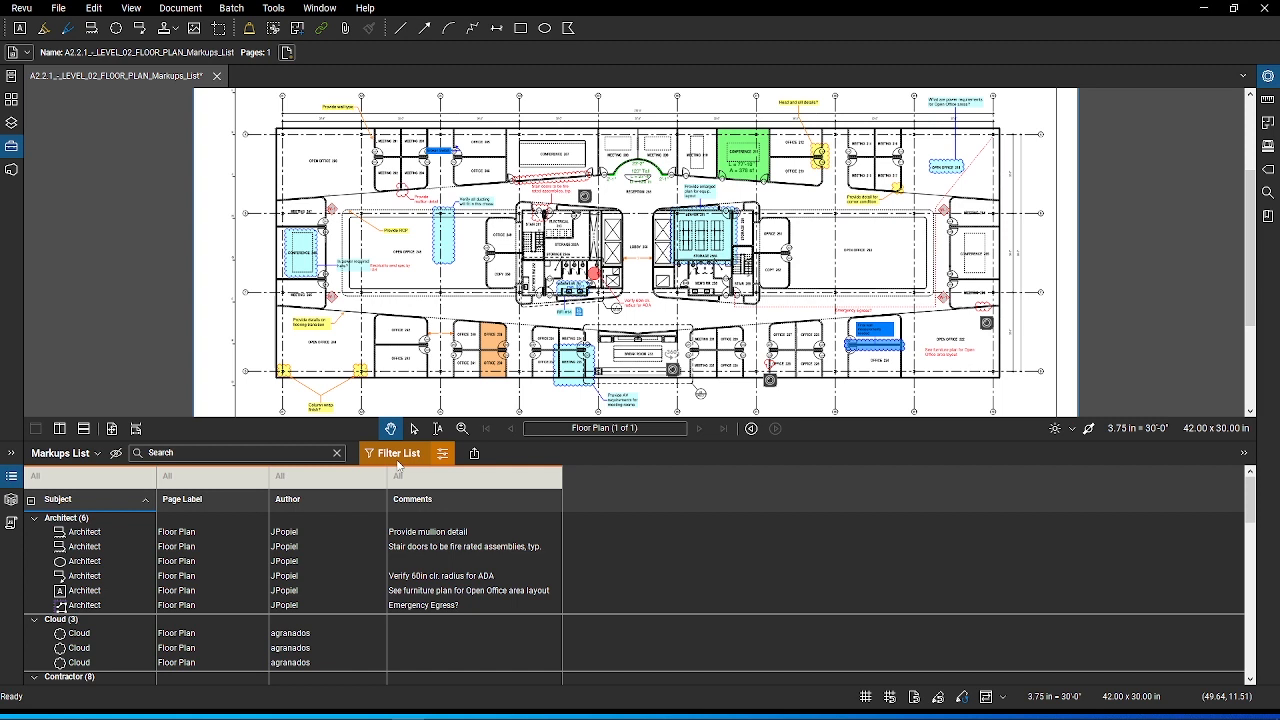
left_click(88, 476)
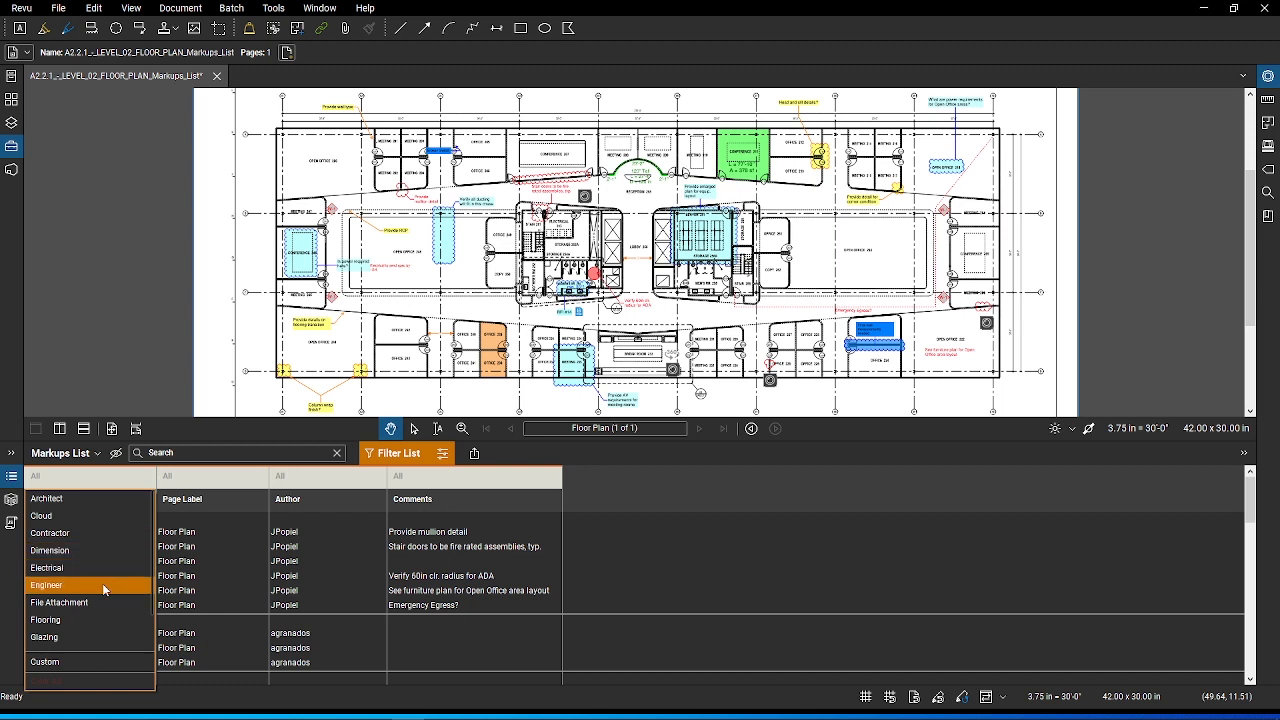
left_click(47, 585)
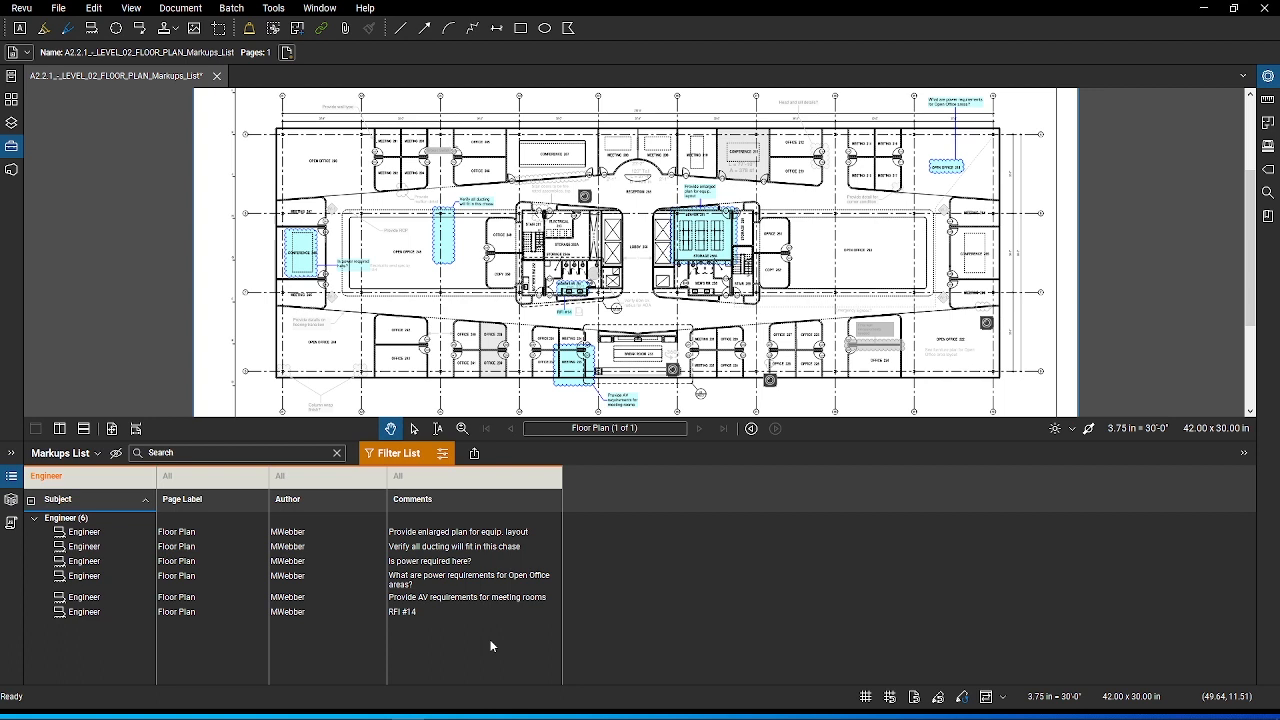
mouse_move(481, 637)
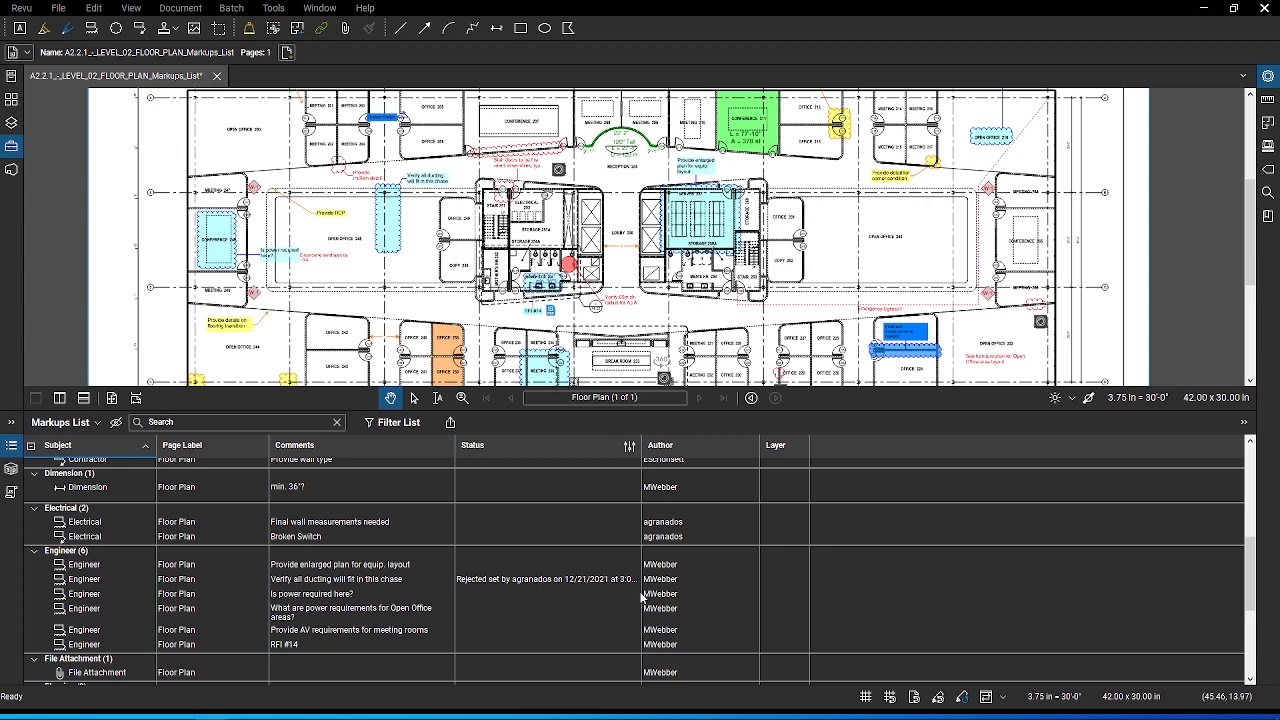
mouse_move(641, 593)
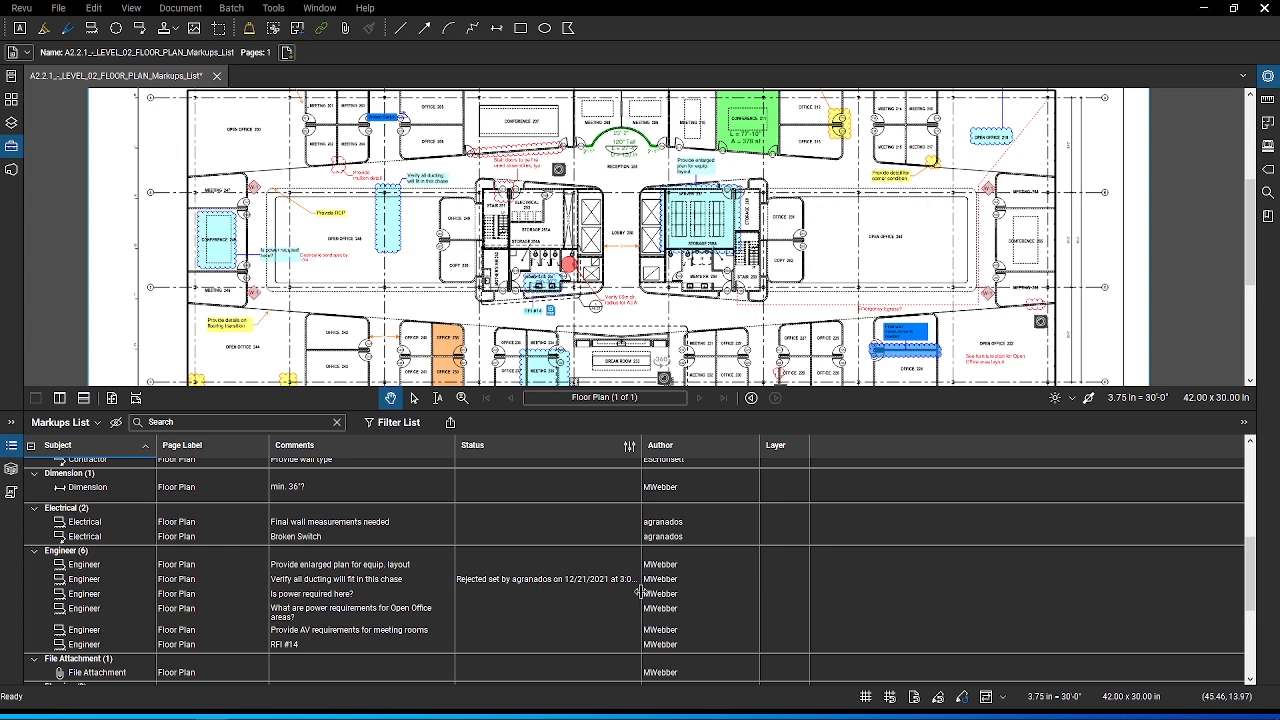
mouse_move(593, 538)
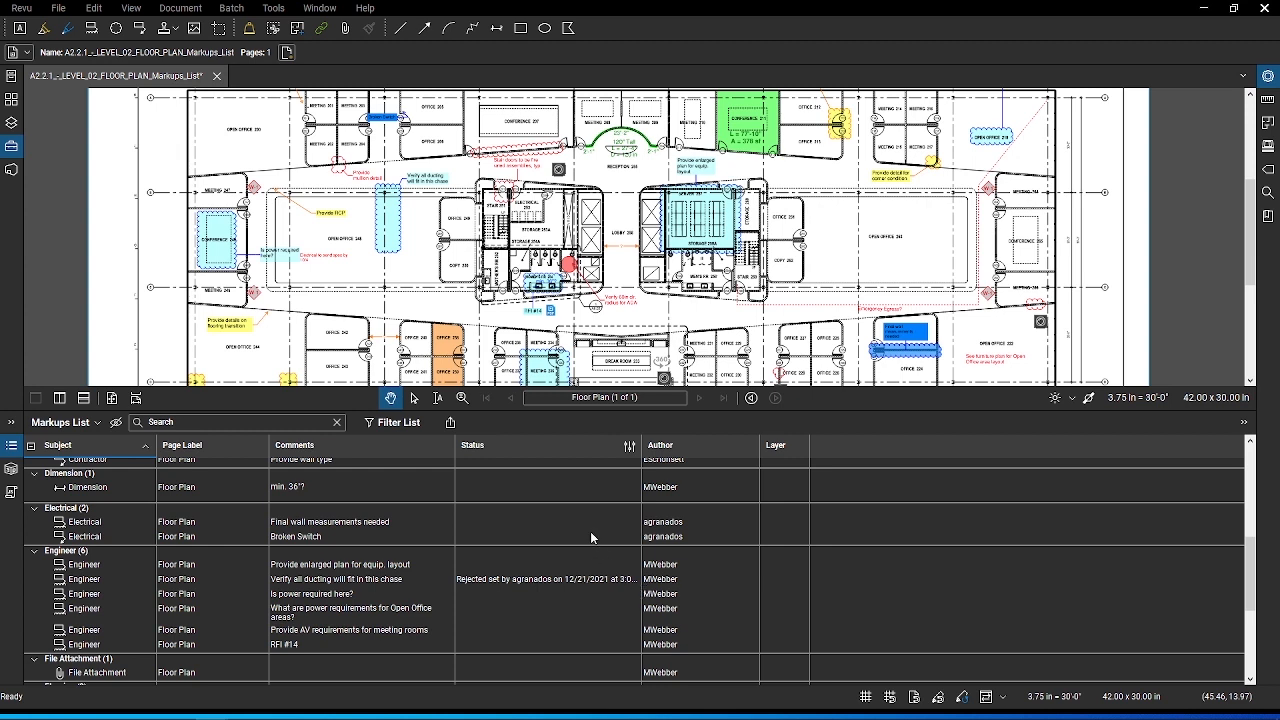
- Select the 'Verify all ducting will fit in this chase' markup in the list
left_click(475, 445)
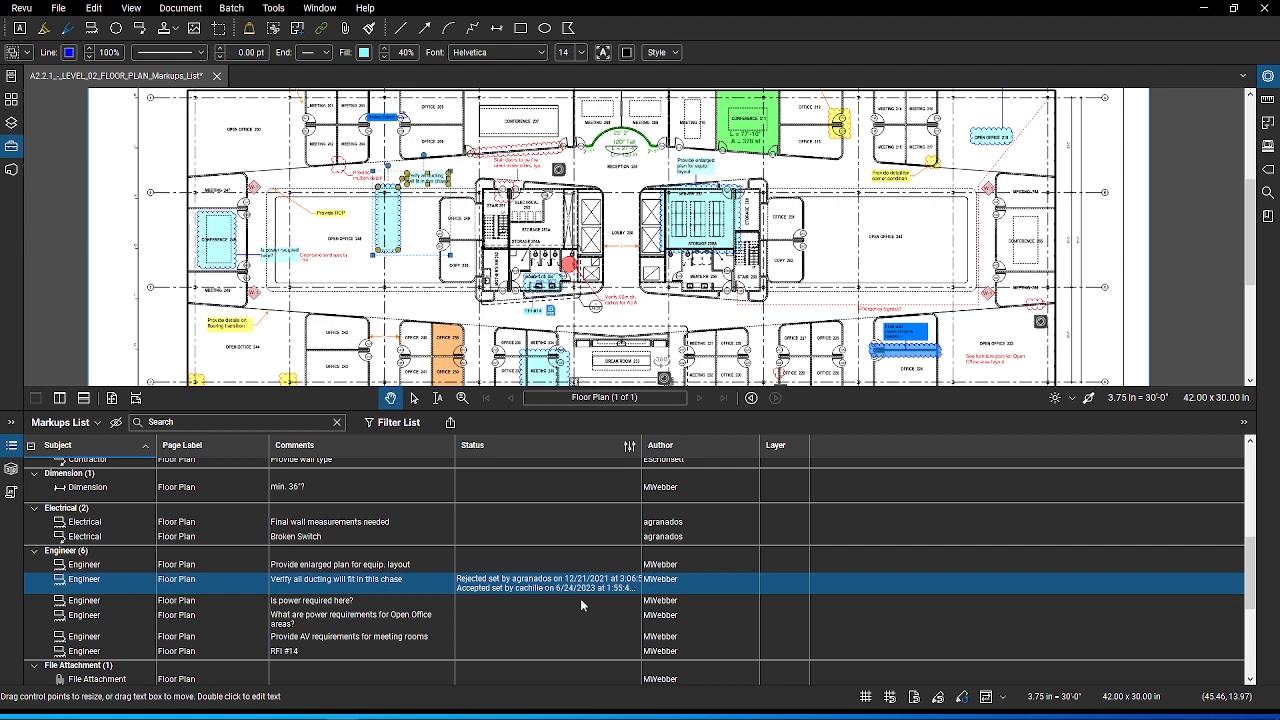
mouse_move(581, 605)
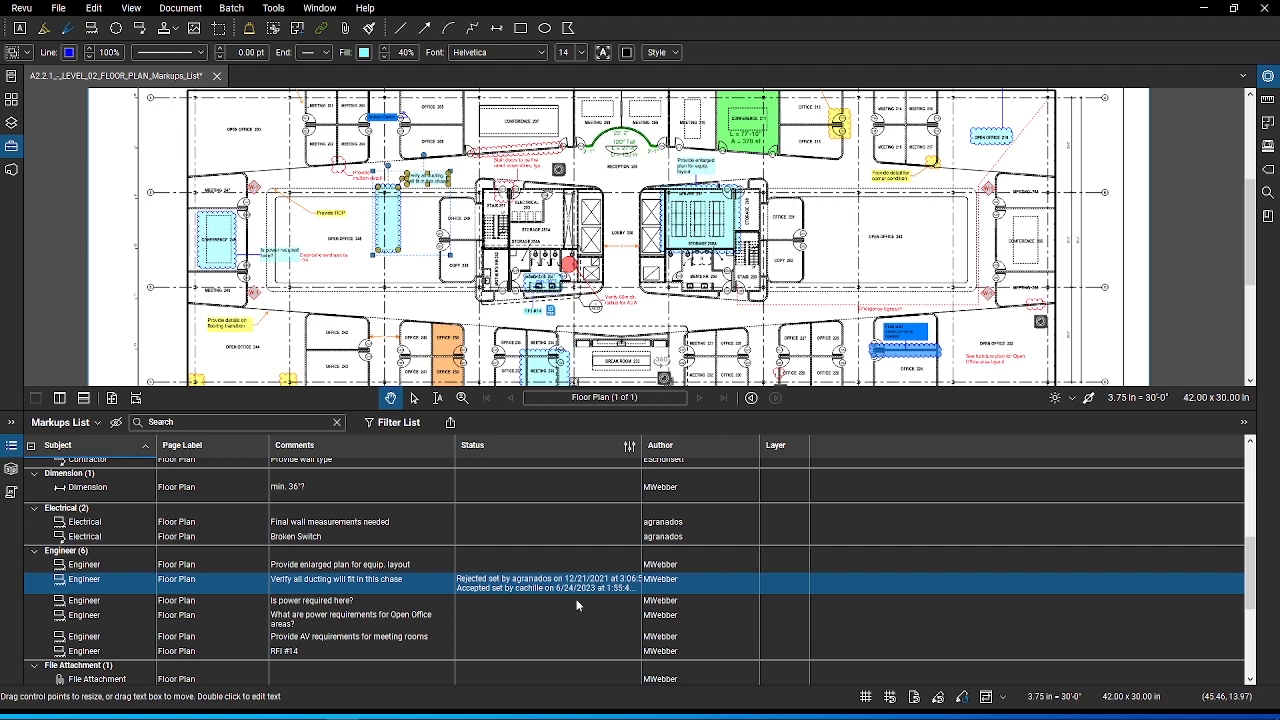
scroll("down", 3)
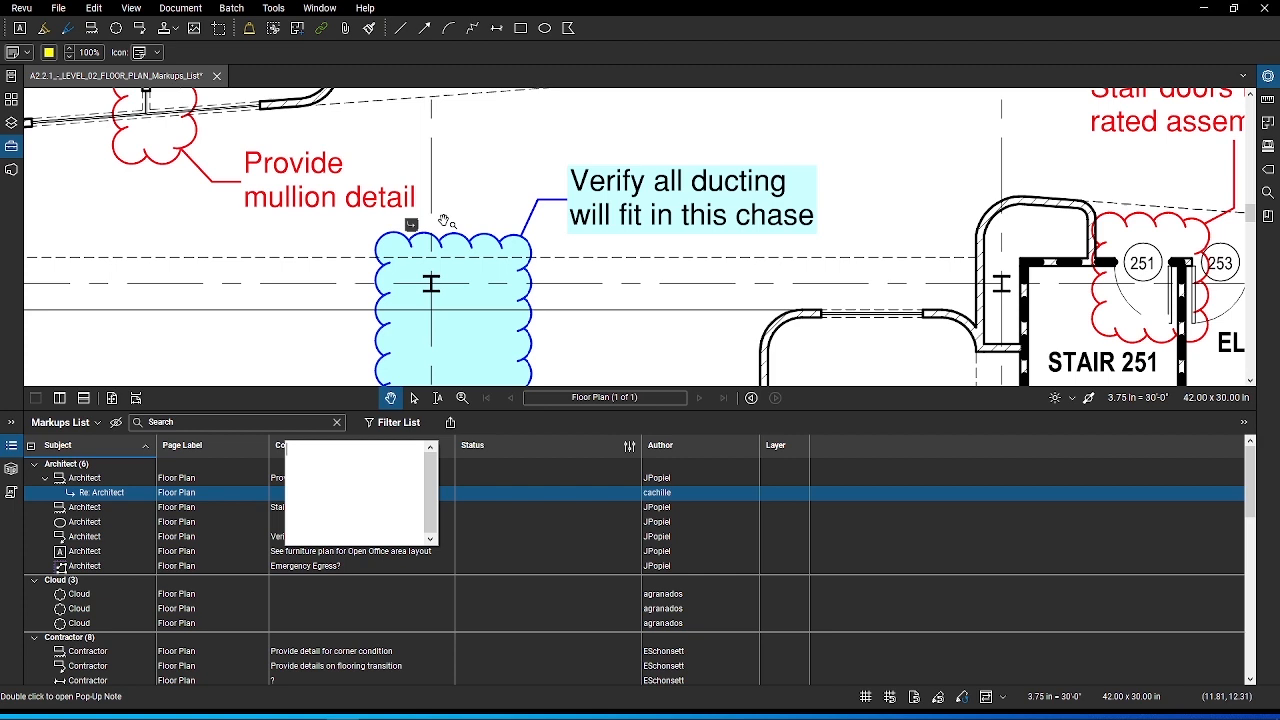
mouse_move(438, 219)
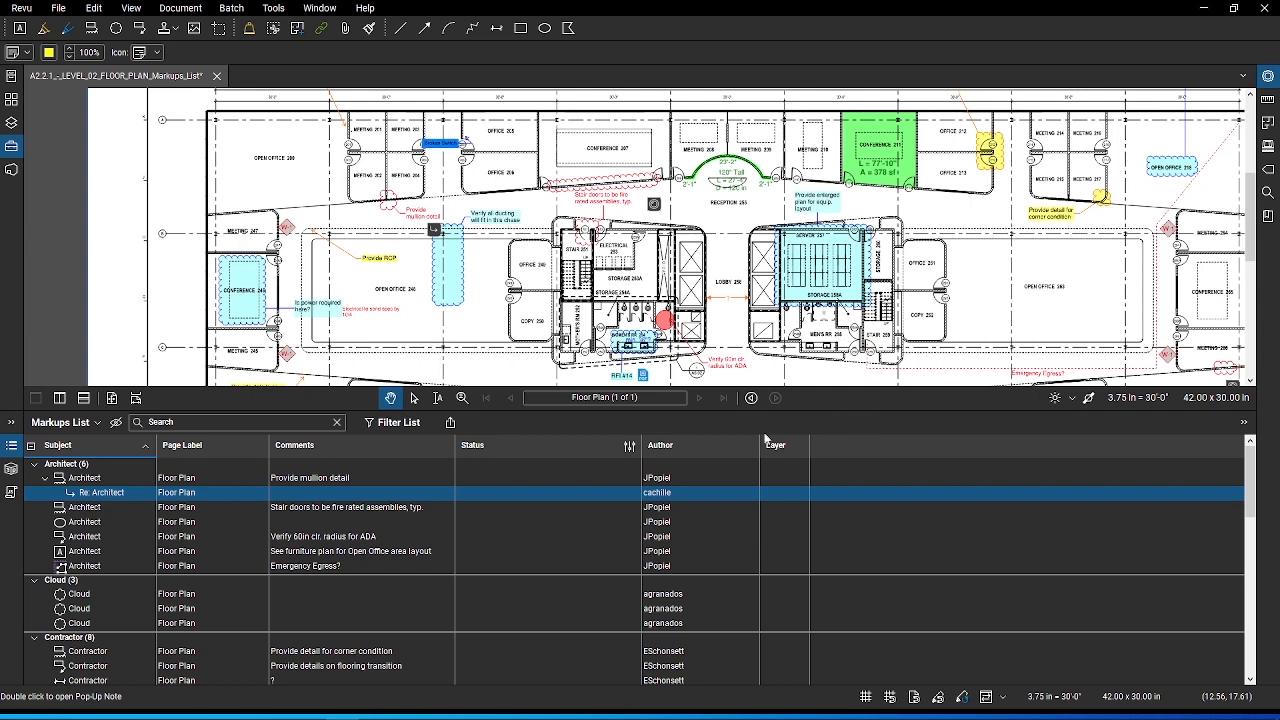
- Import markups by choosing the Markups PDF from Downloads
left_click(62, 422)
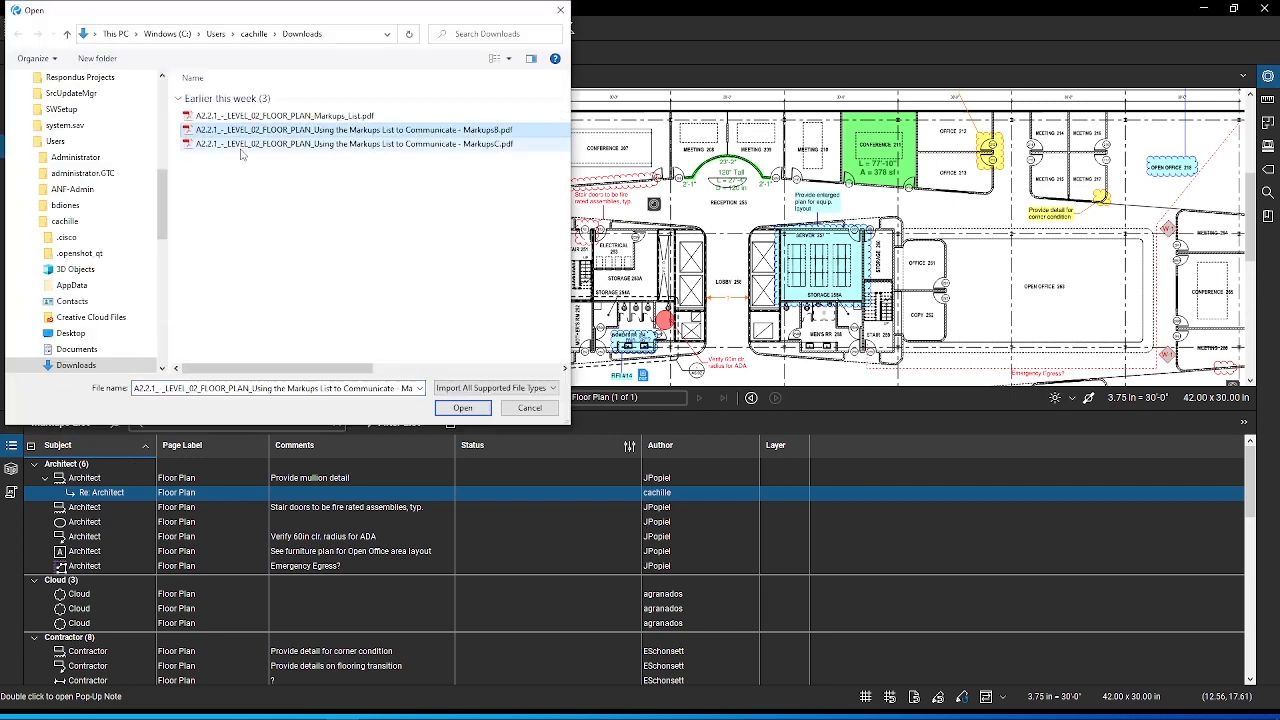
left_click(462, 408)
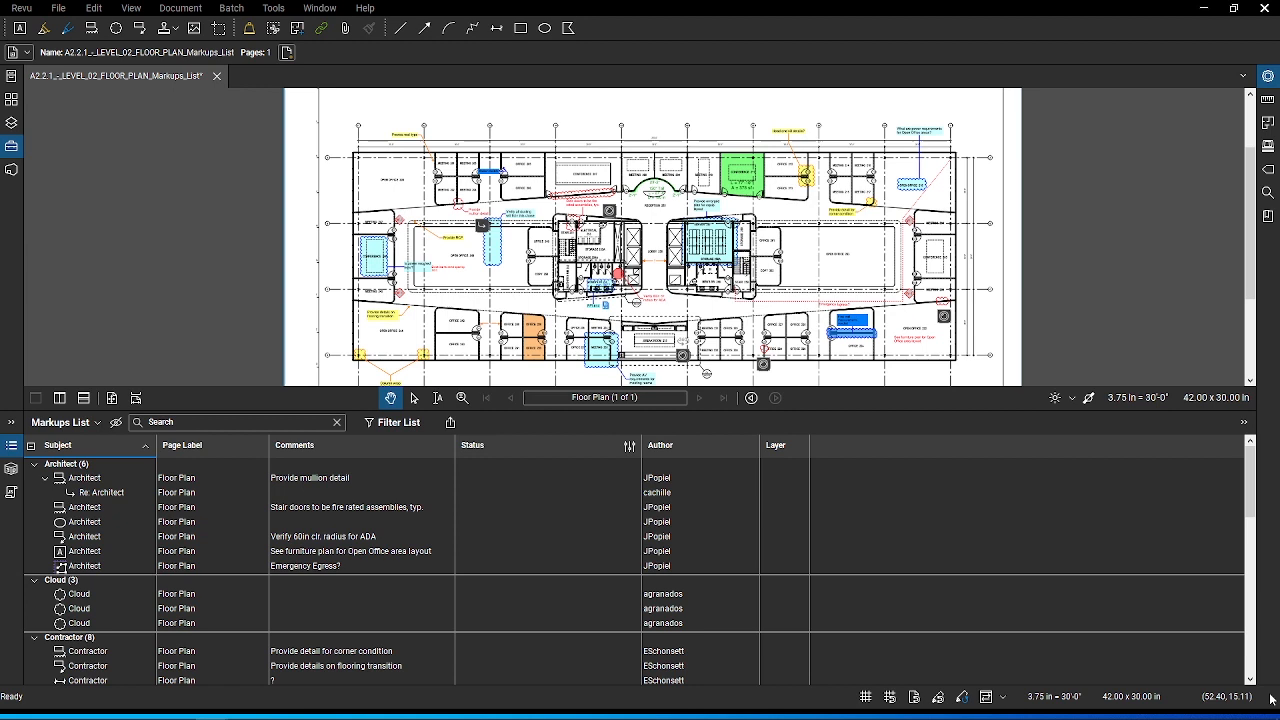
mouse_move(940, 627)
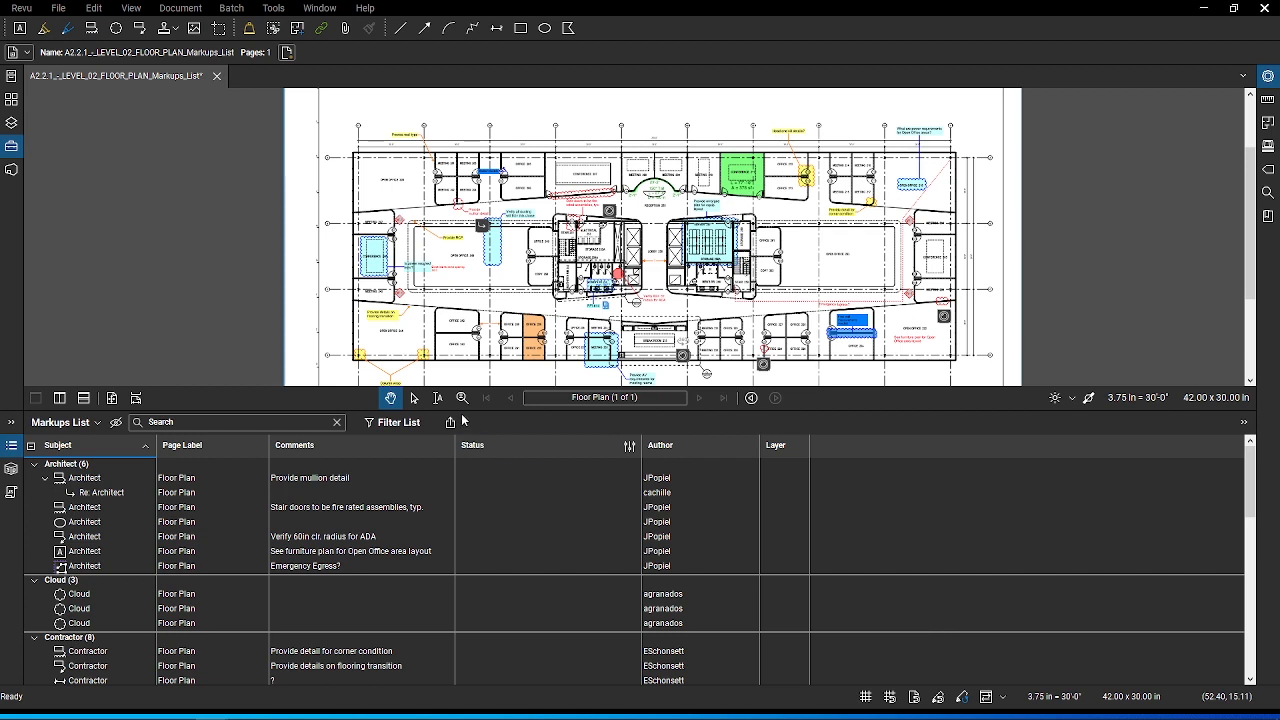
mouse_move(474, 482)
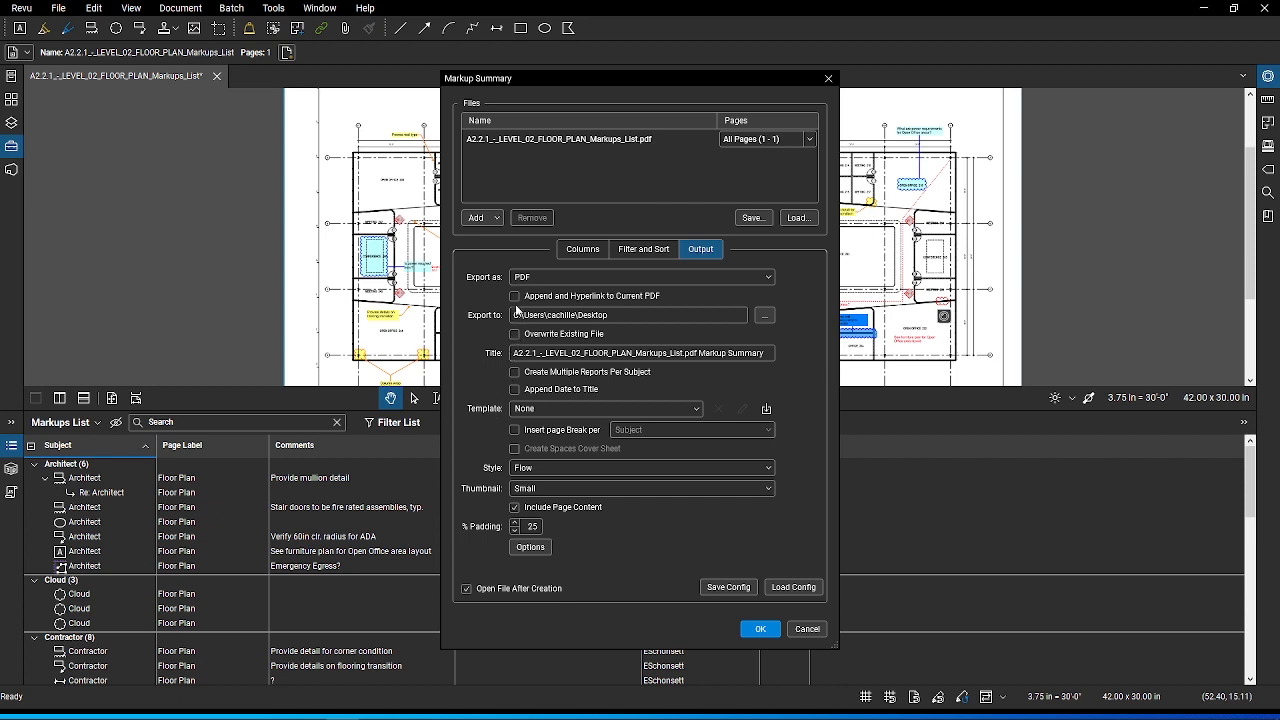
- Append the hyperlinked 'Chicago Office - Level 02' summary with small thumbnails and generate it
left_click(515, 296)
type("Chicago Office - Level 02")
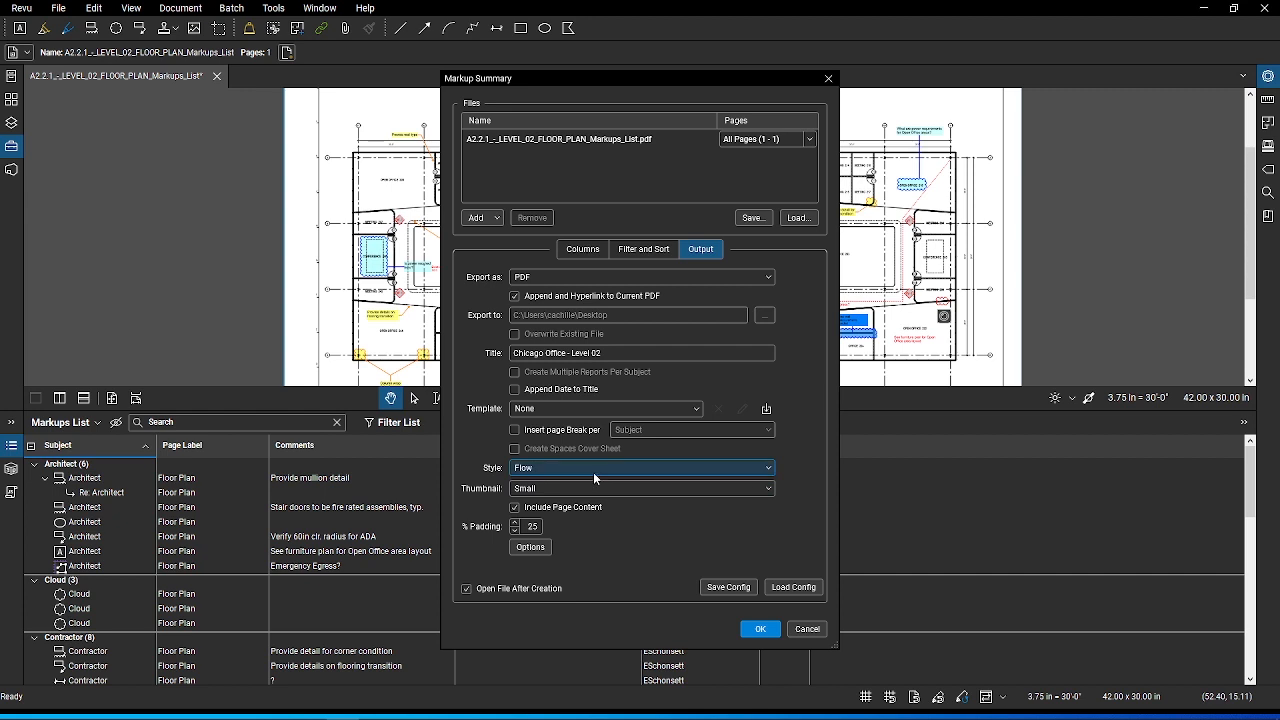
left_click(640, 488)
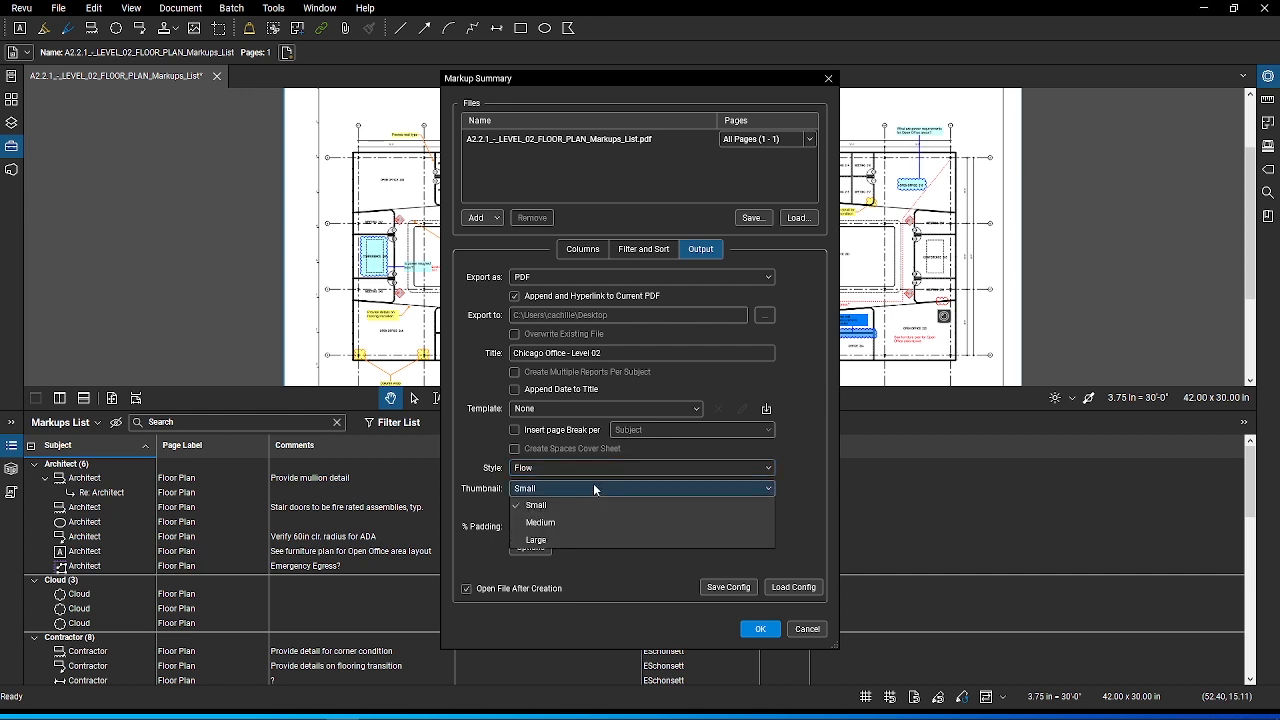
left_click(537, 505)
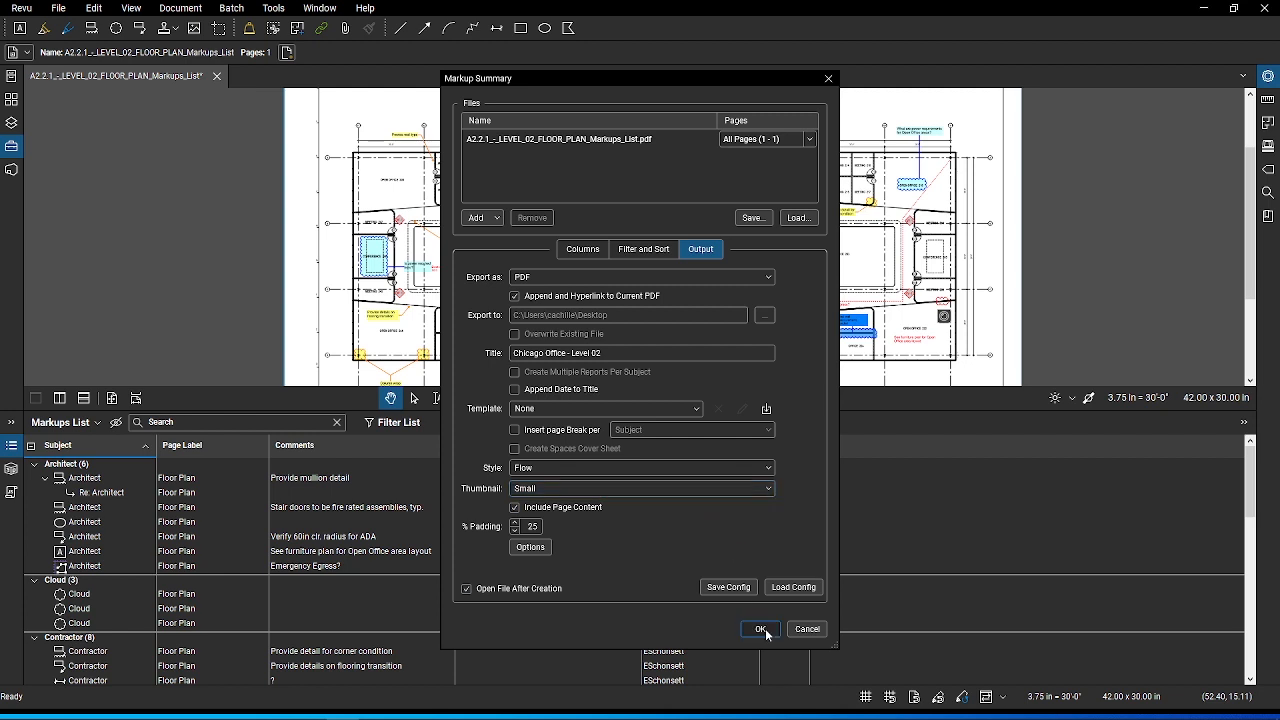
left_click(761, 629)
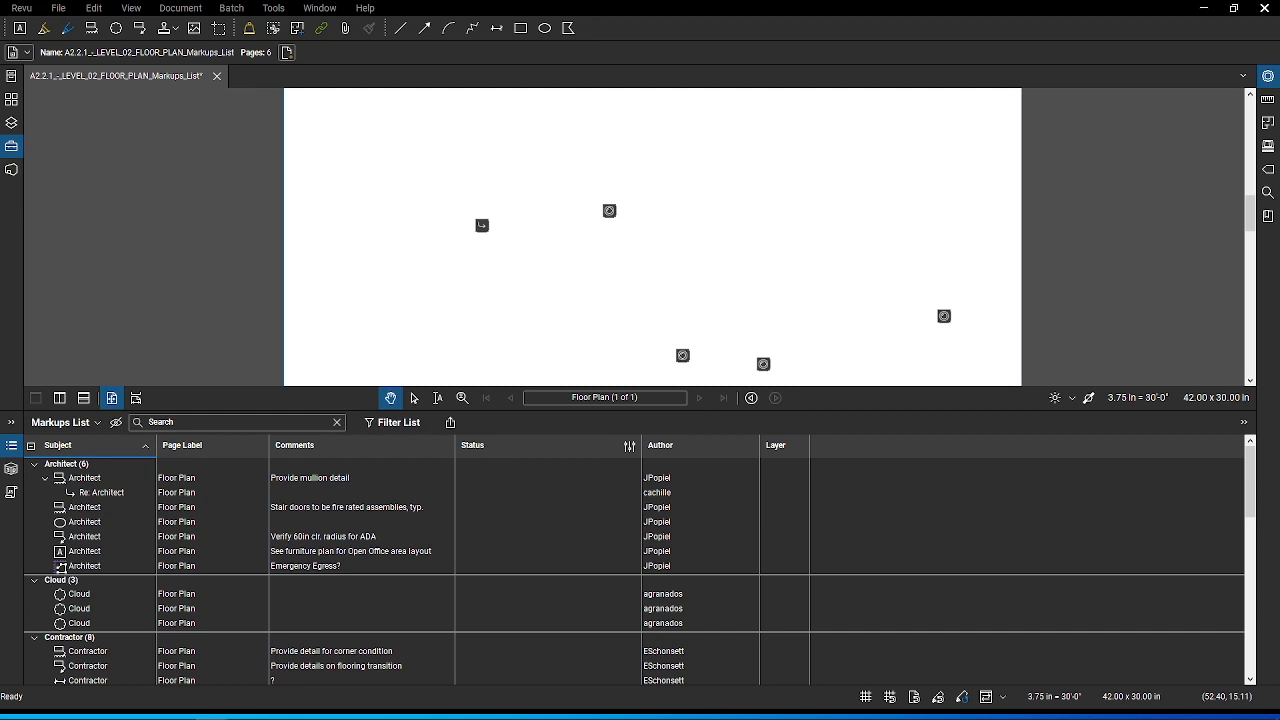
- Follow the summary hyperlink to the mullion detail markup and list export formats
left_click(698, 397)
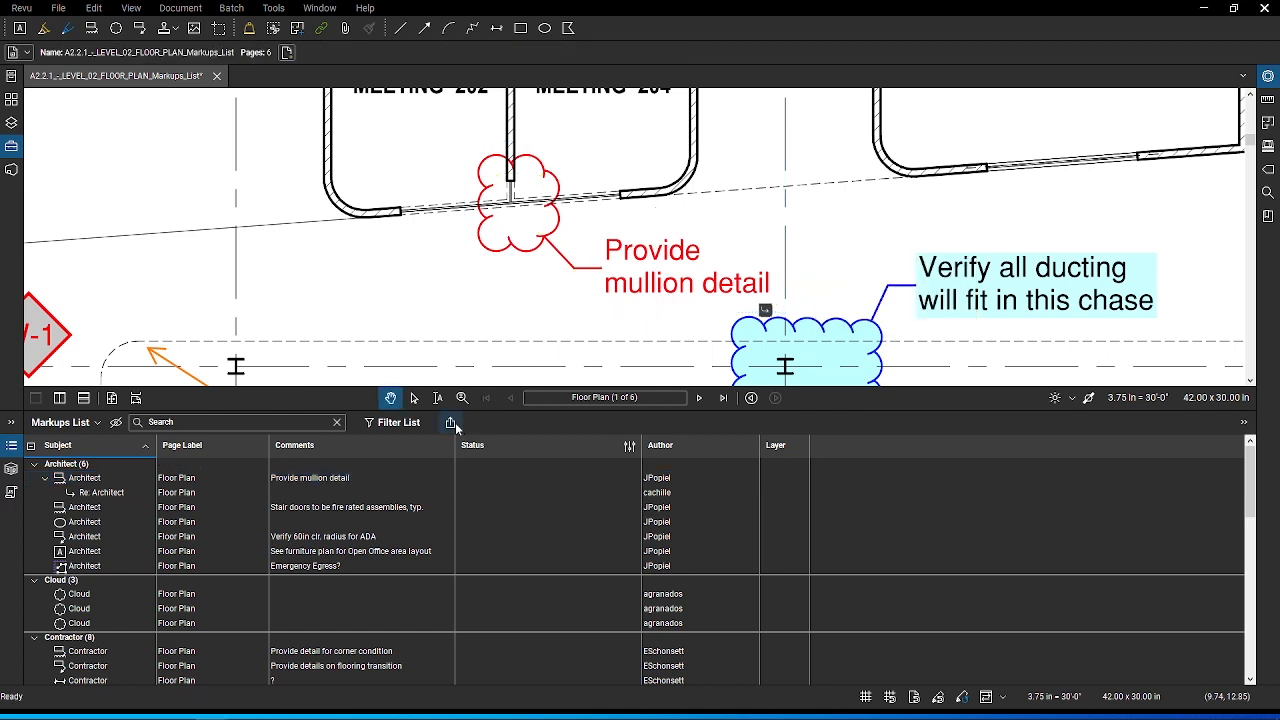
left_click(451, 422)
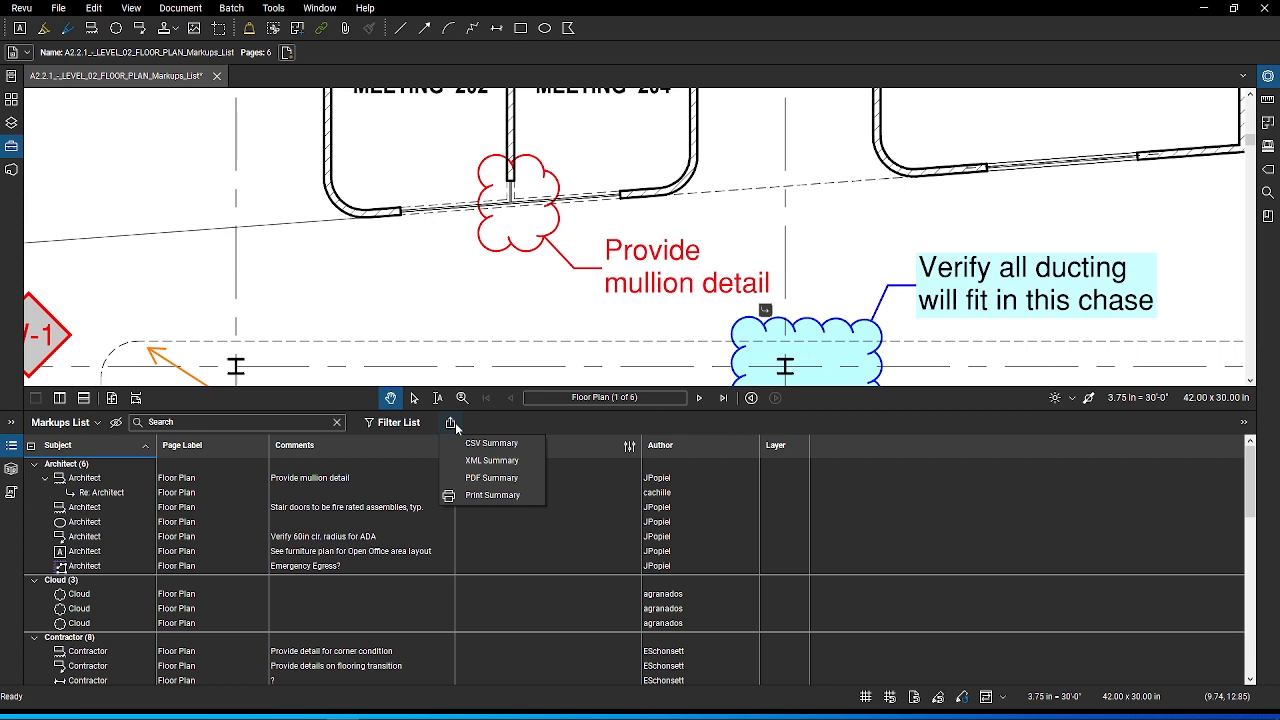
- Choose CSV Summary from the export menu, then reopen the export formats
left_click(492, 443)
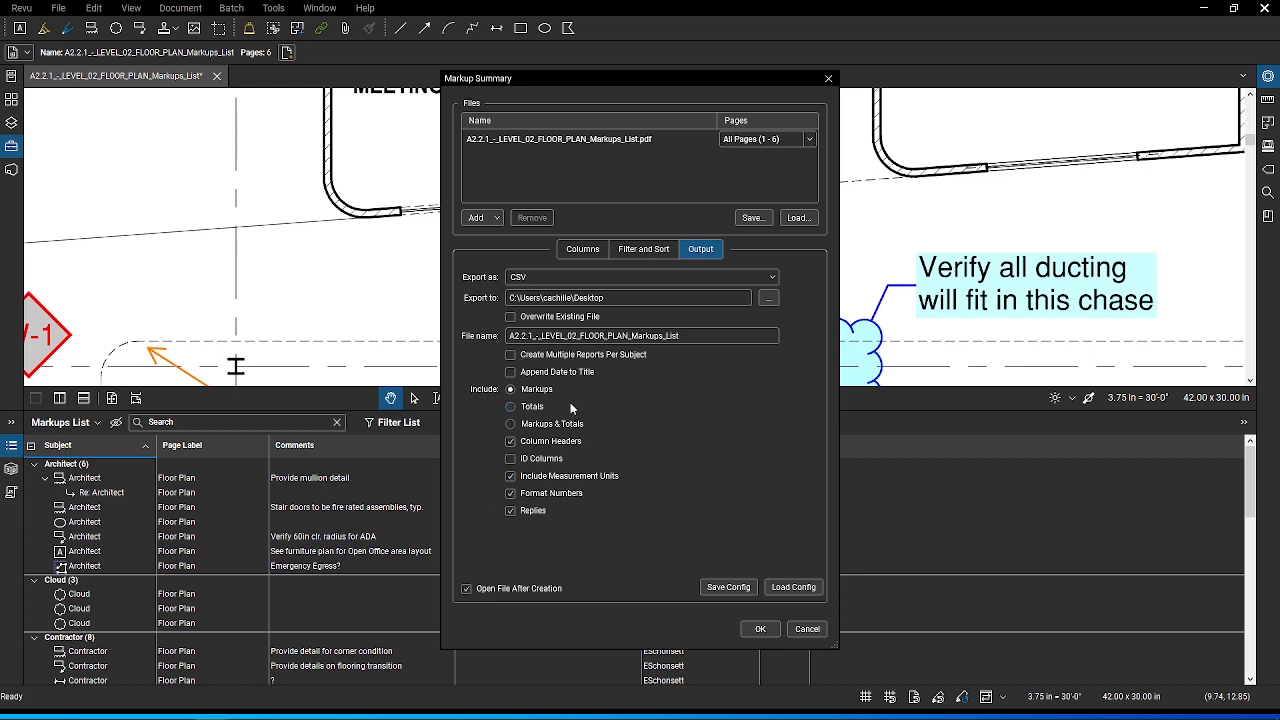
mouse_move(592, 414)
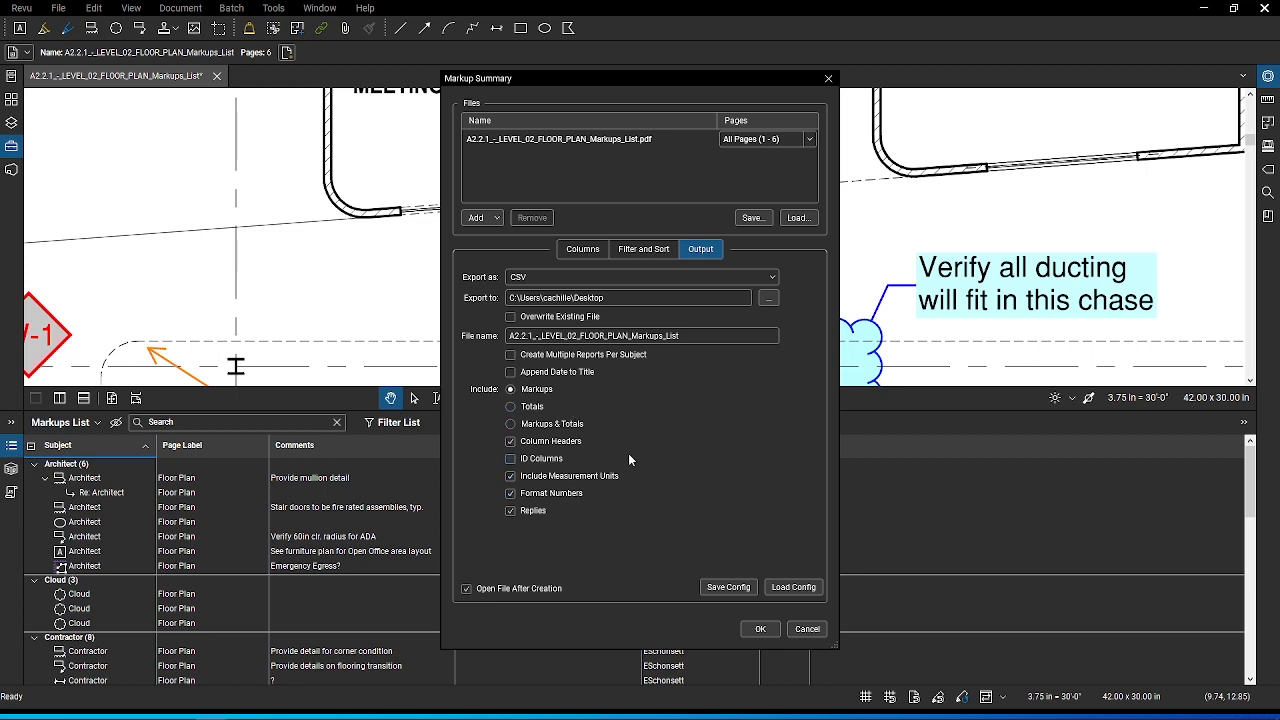
mouse_move(660, 467)
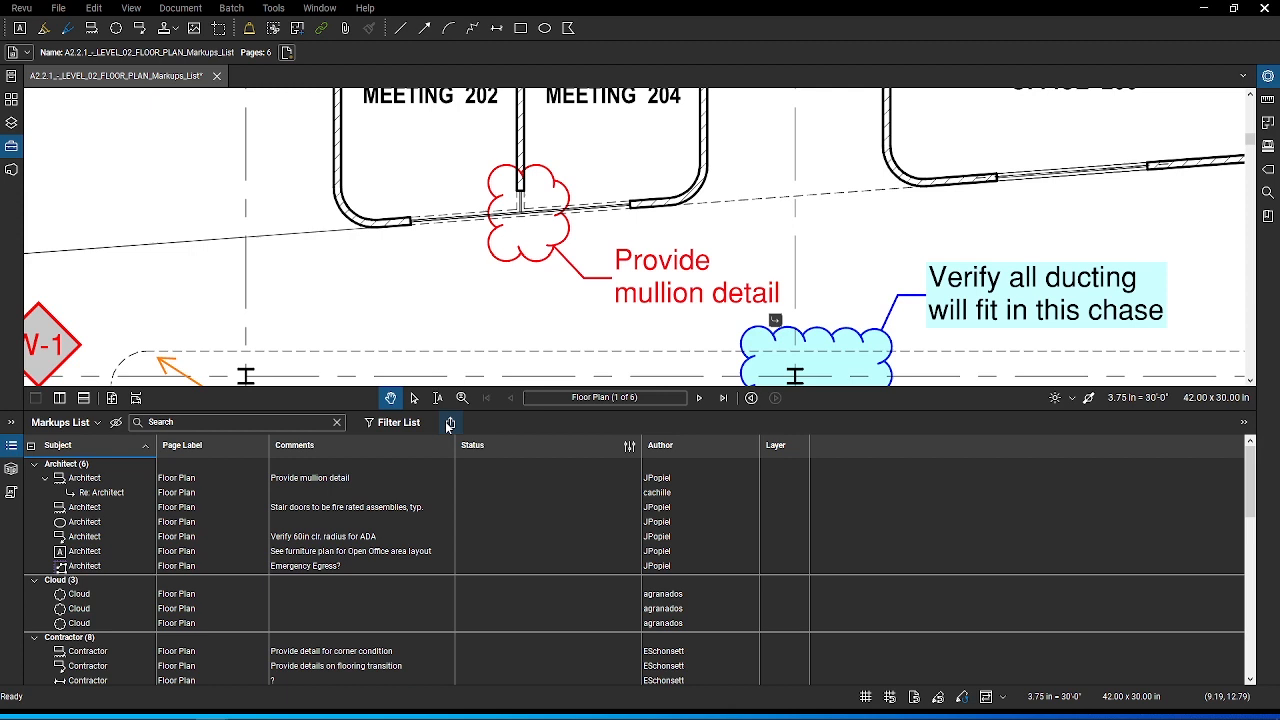
left_click(450, 422)
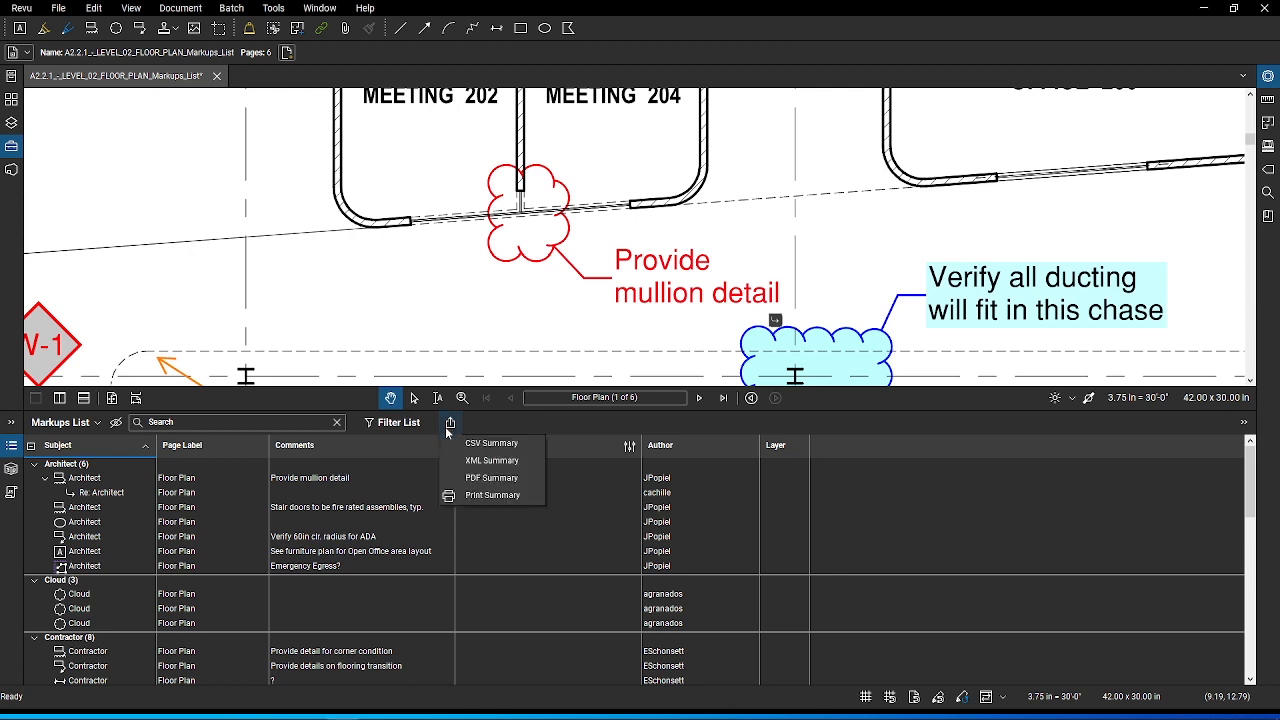
mouse_move(491, 460)
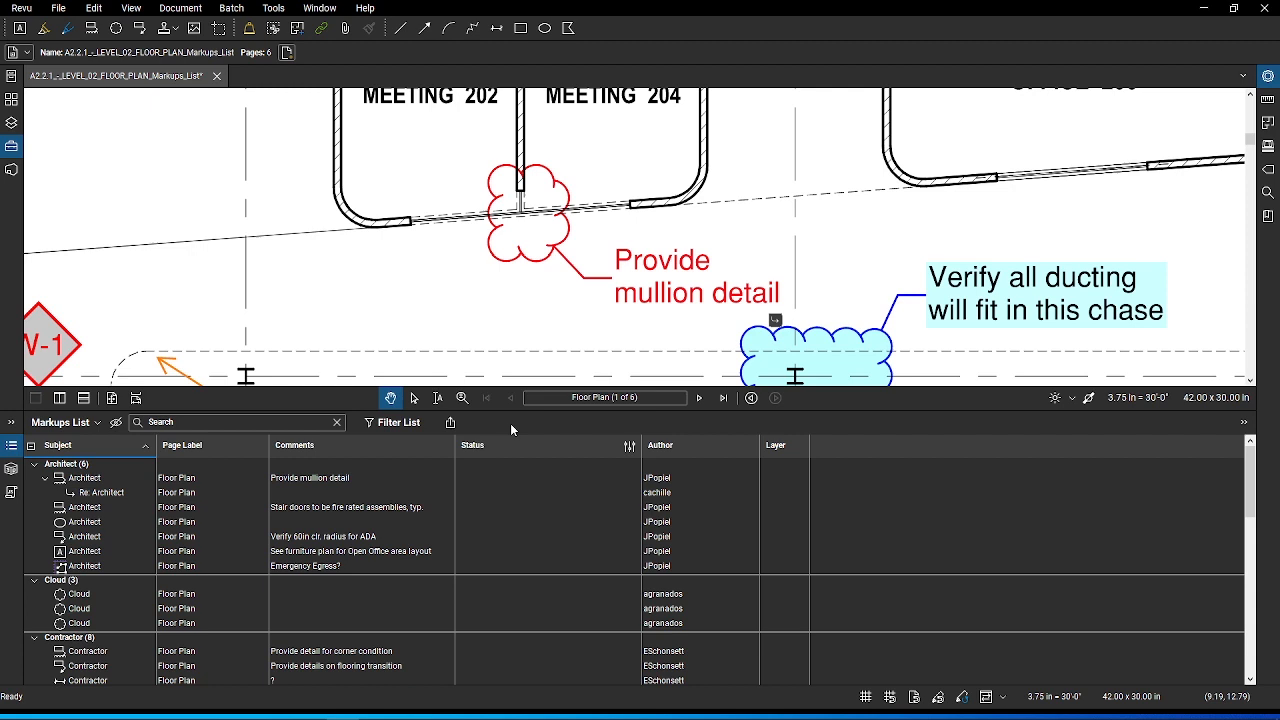
- Generate a two-page Capture Summary of the cloud markups with attached photos and scroll through it
left_click(65, 421)
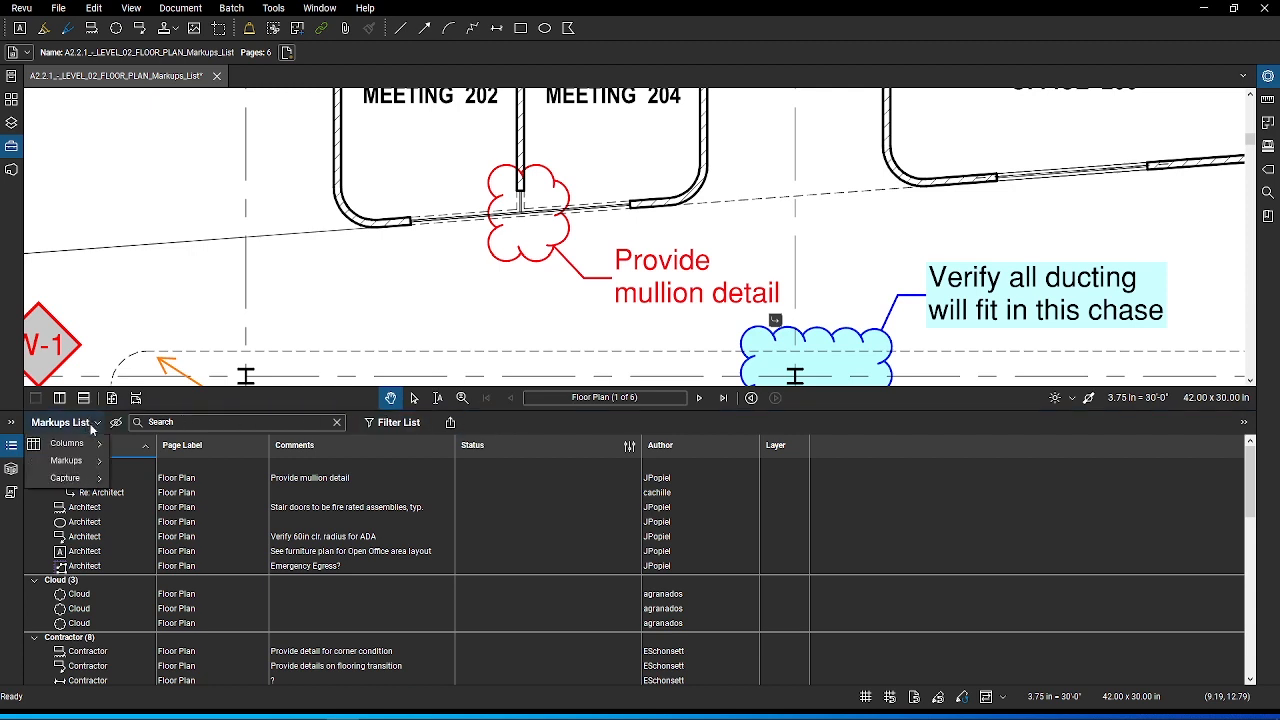
left_click(64, 478)
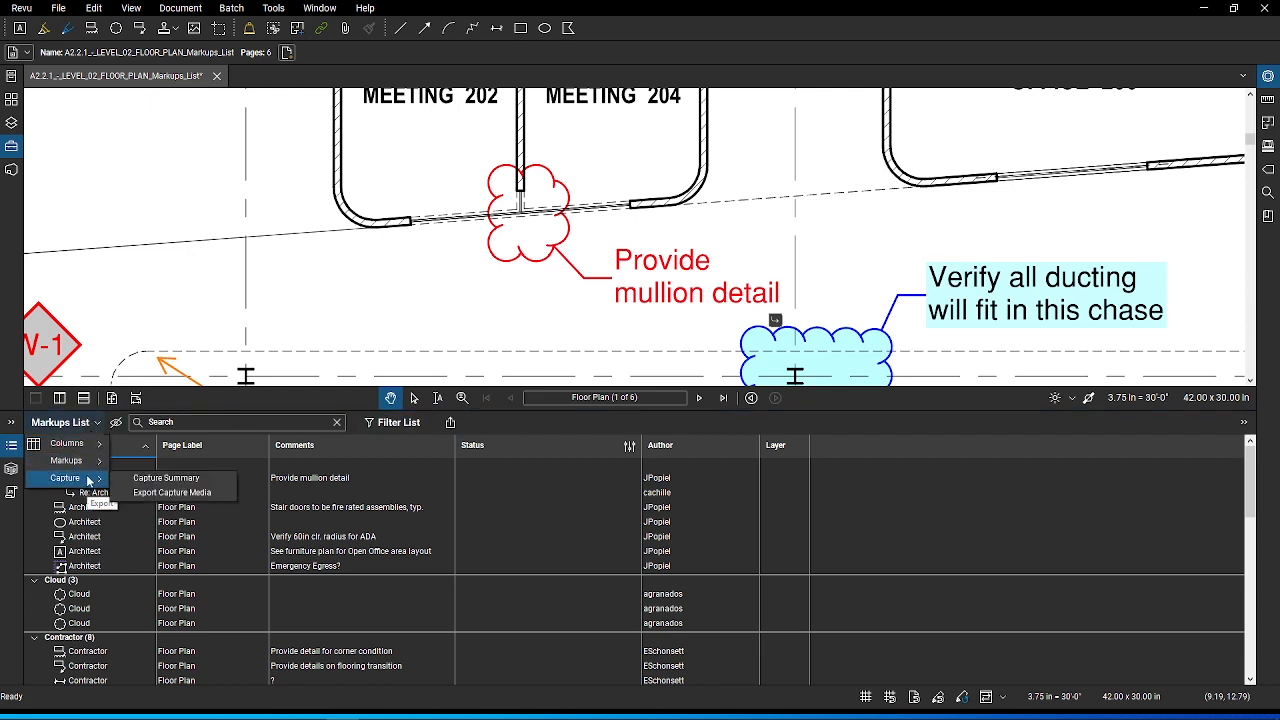
left_click(166, 477)
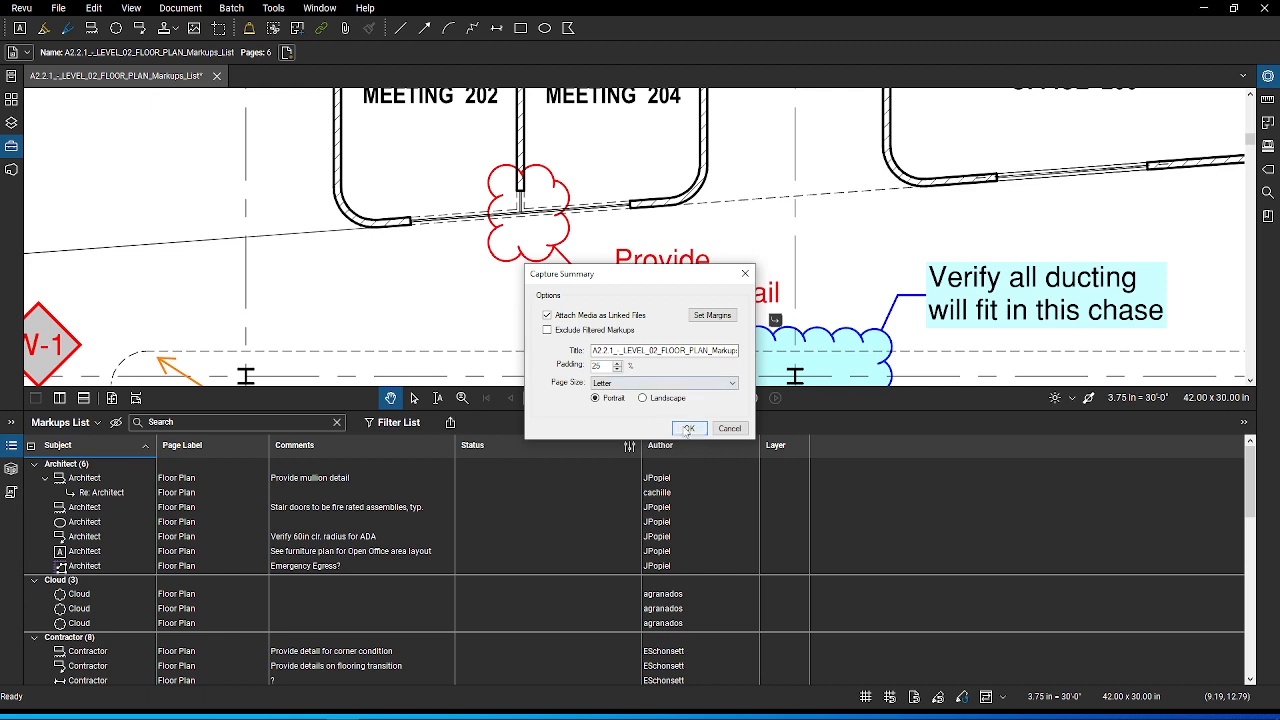
left_click(688, 428)
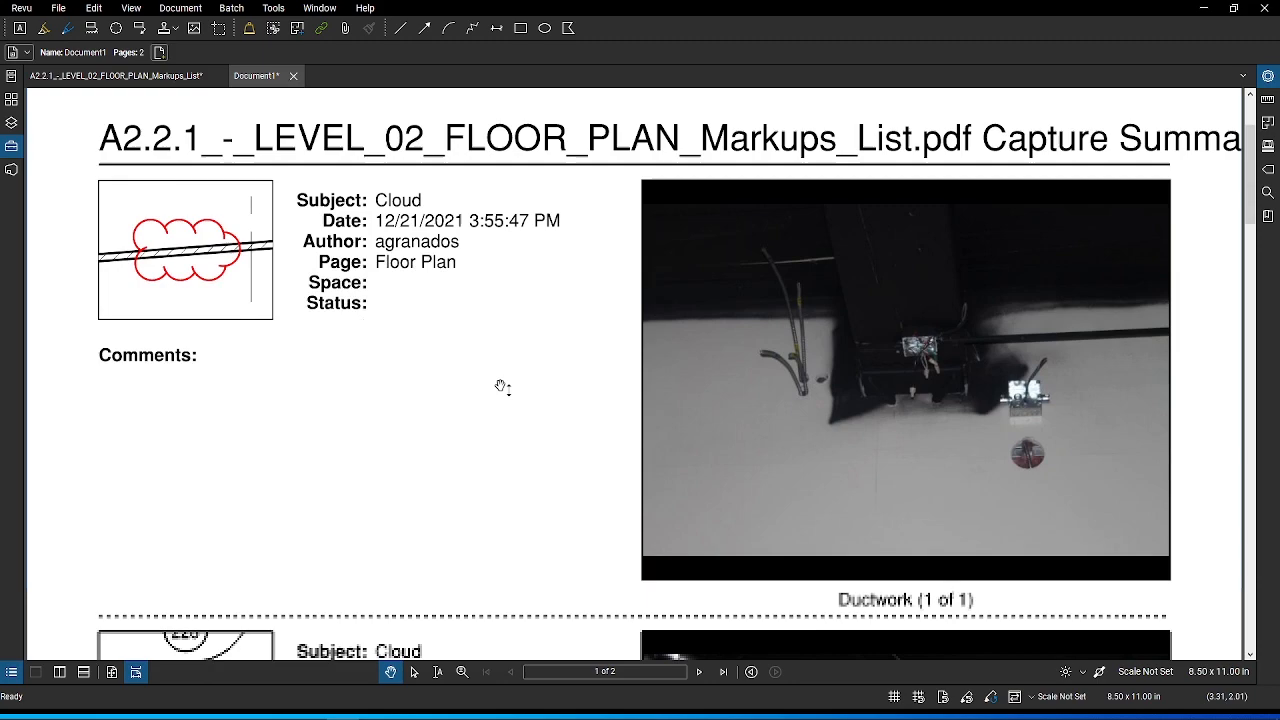
scroll("down", 3)
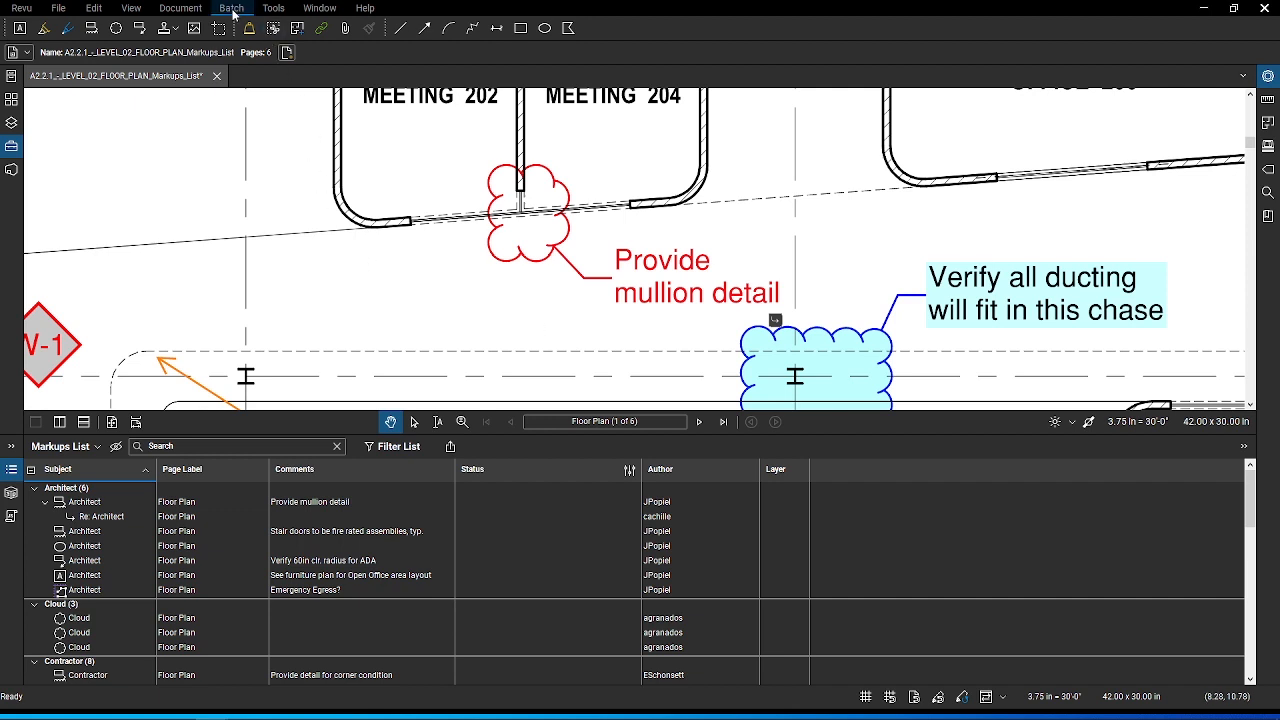
- Open the batch Markup Summary for the six-page floor plan PDF and view its Columns settings
left_click(232, 8)
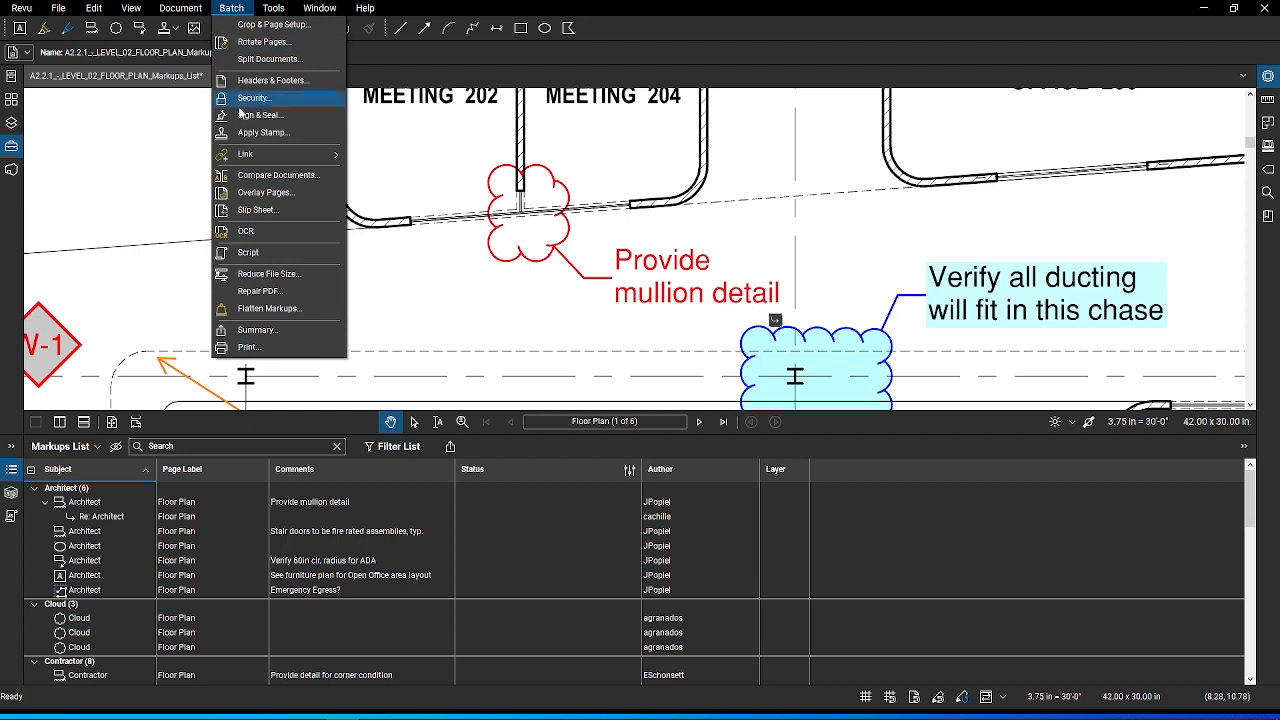
left_click(256, 329)
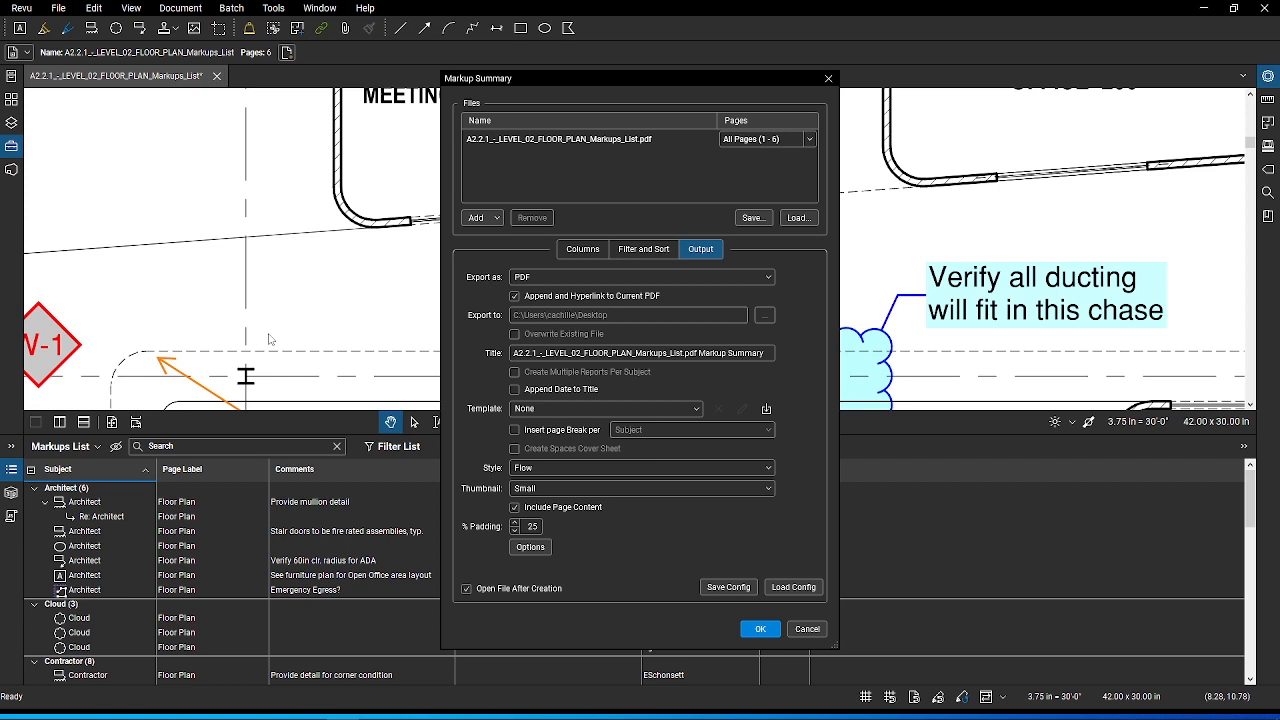
left_click(477, 217)
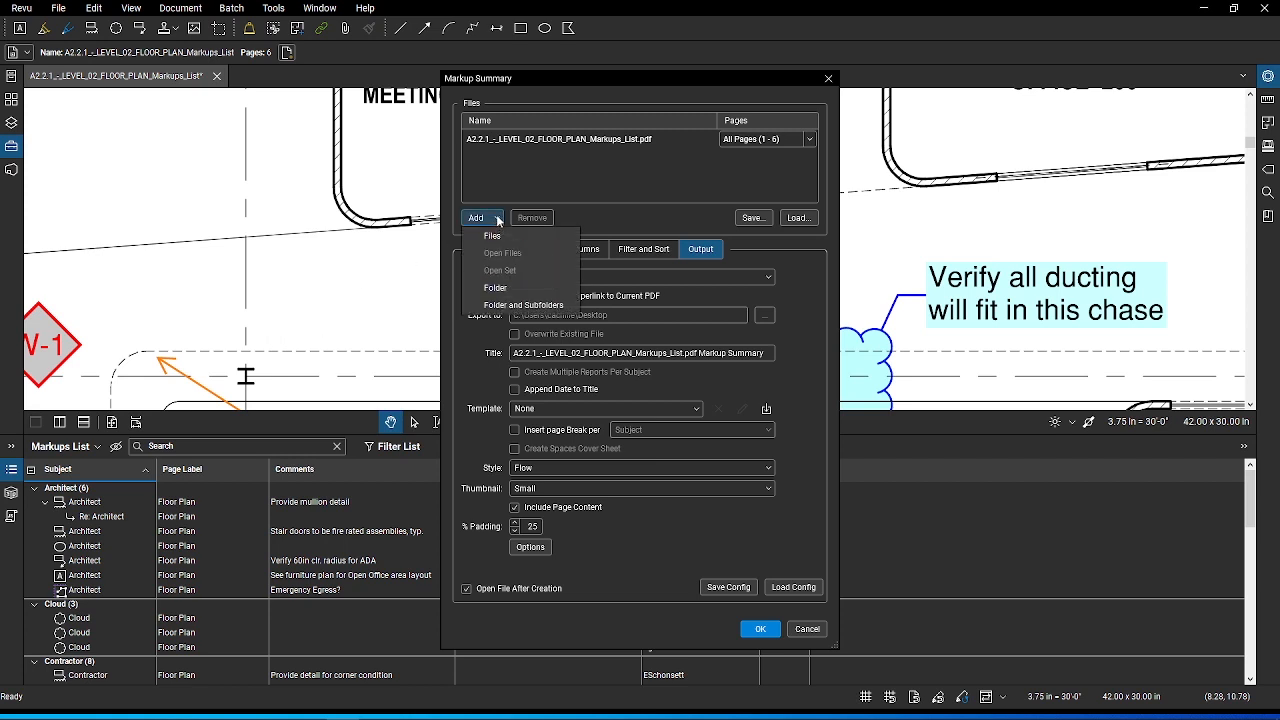
left_click(582, 249)
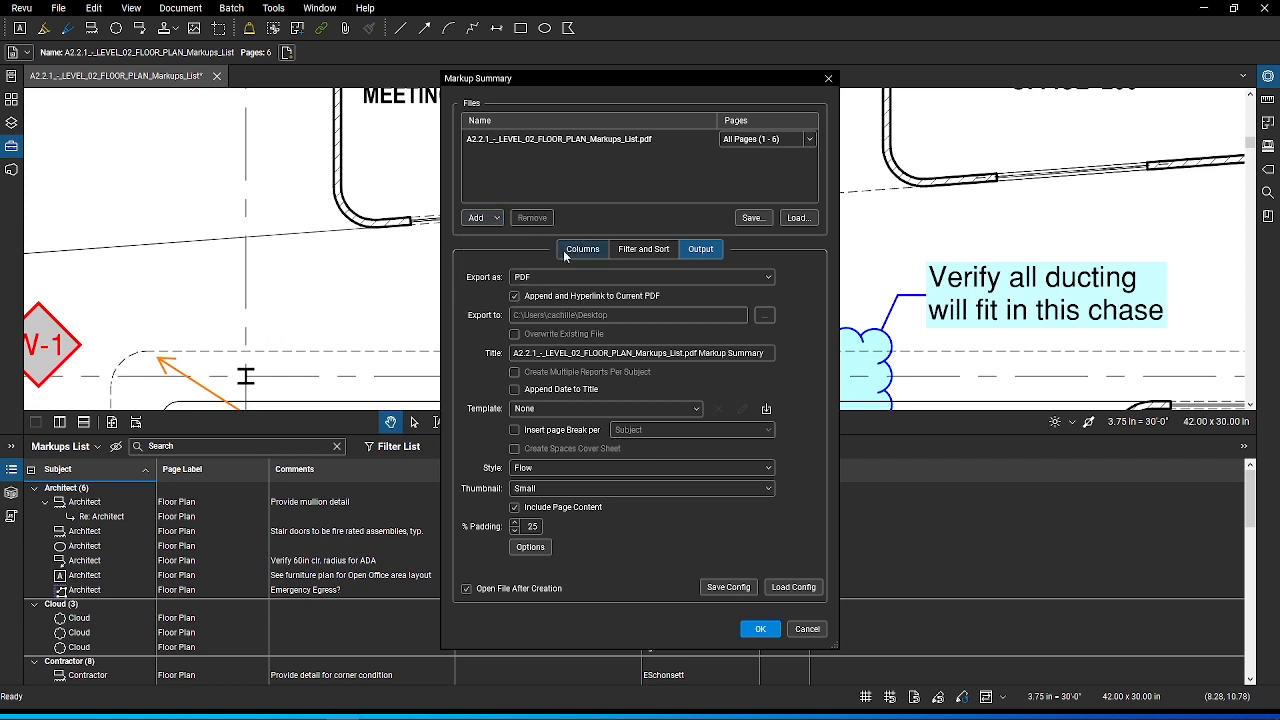